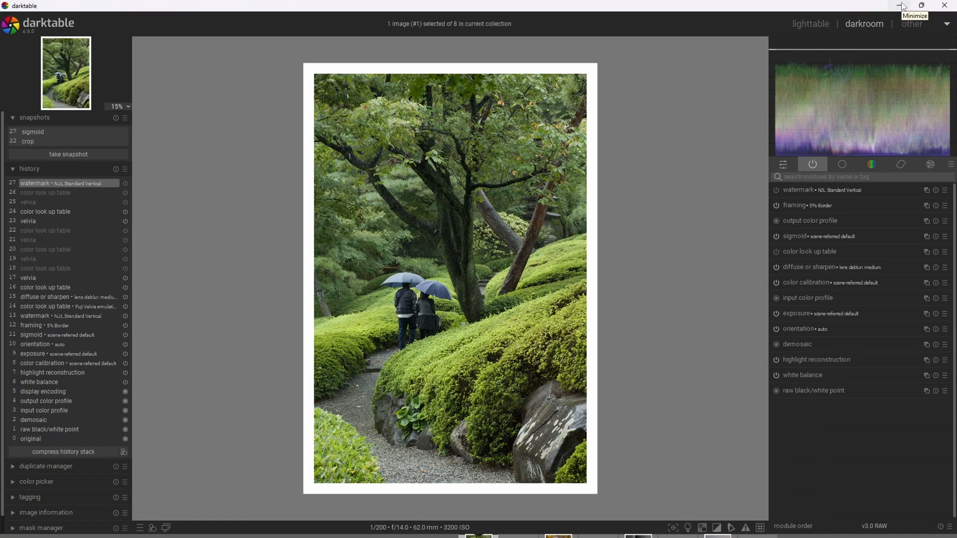
mouse_move(904, 6)
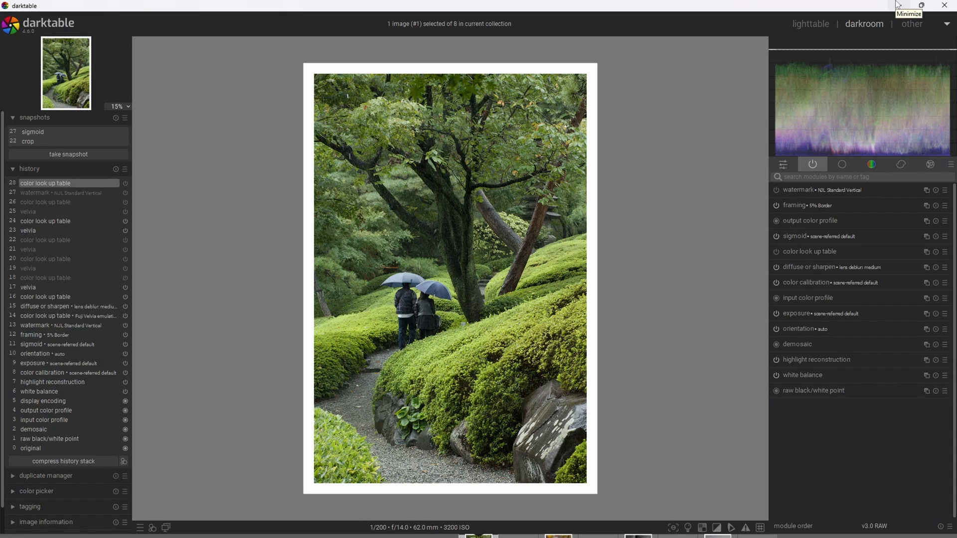
mouse_move(909, 13)
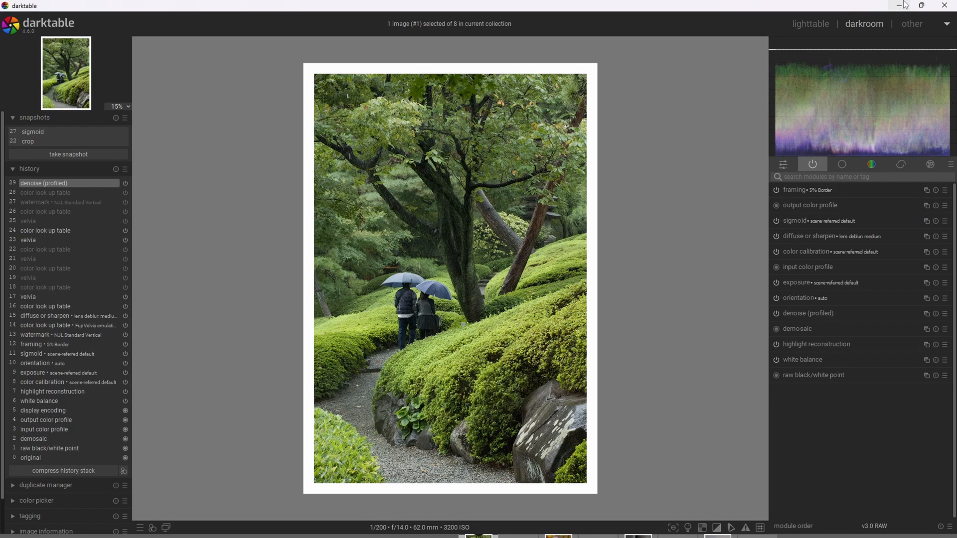
mouse_move(904, 5)
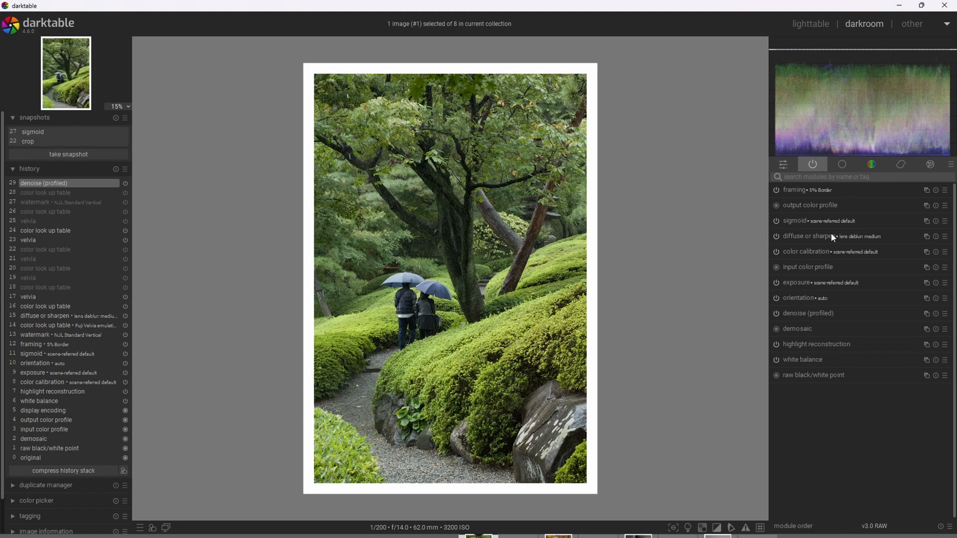
mouse_move(854, 221)
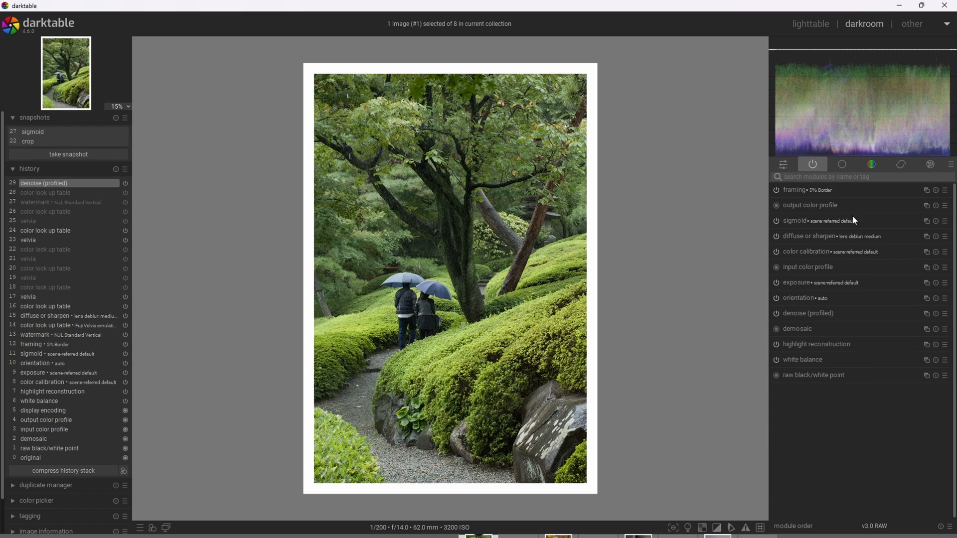
mouse_move(814, 239)
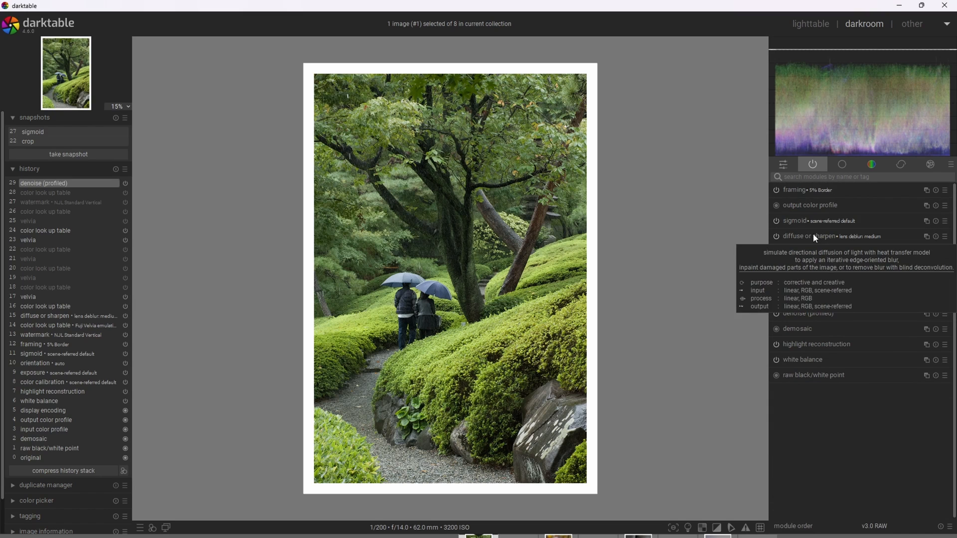
mouse_move(875, 238)
type("look up")
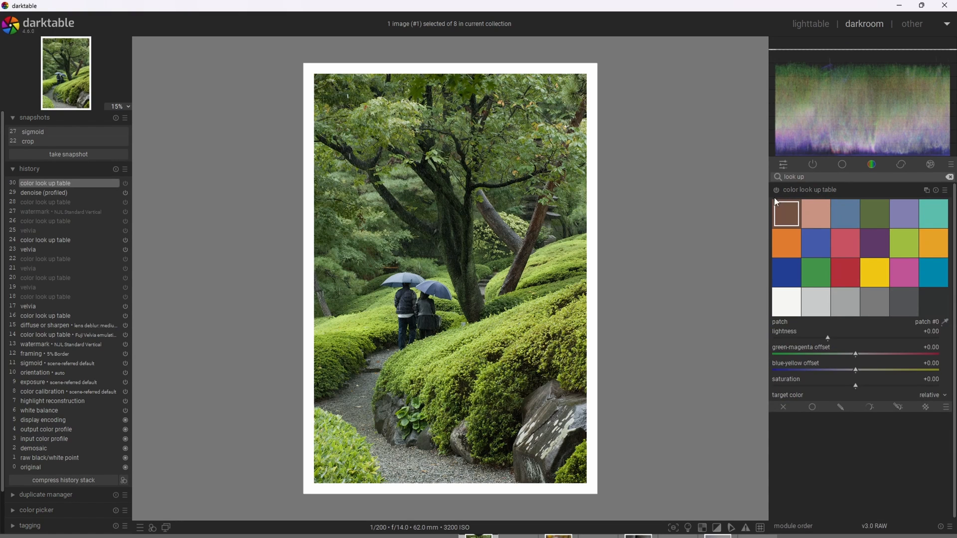
mouse_move(829, 193)
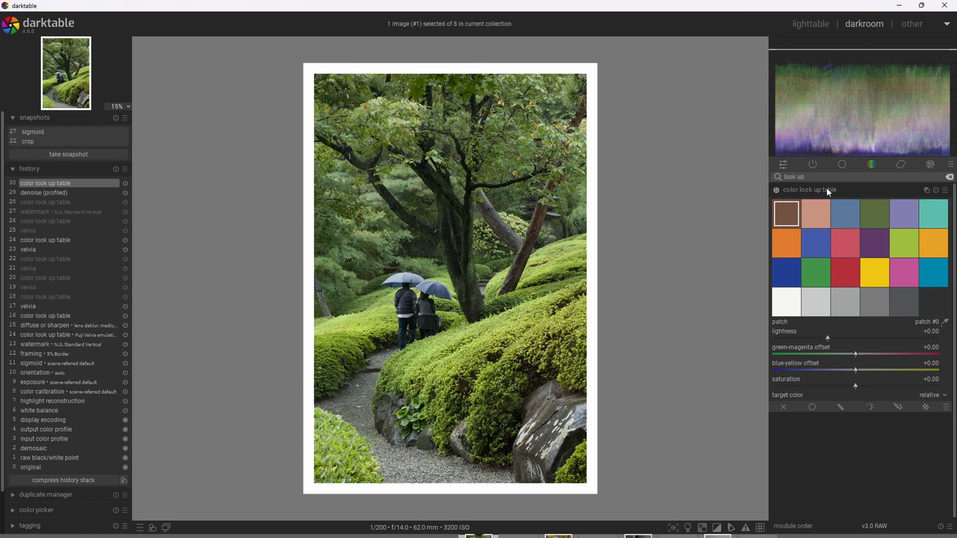
mouse_move(828, 193)
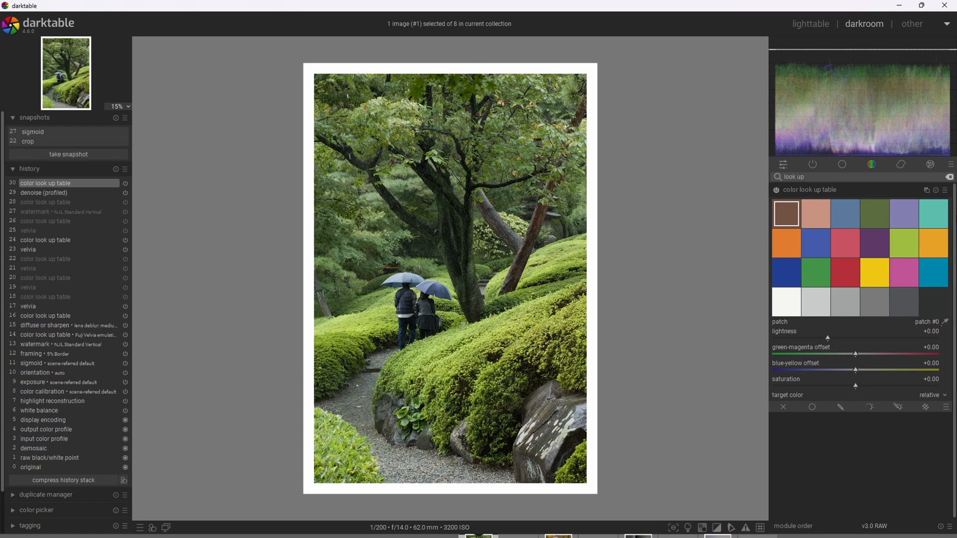
- Bring up the colour look up table's list of film-emulation presets
left_click(945, 189)
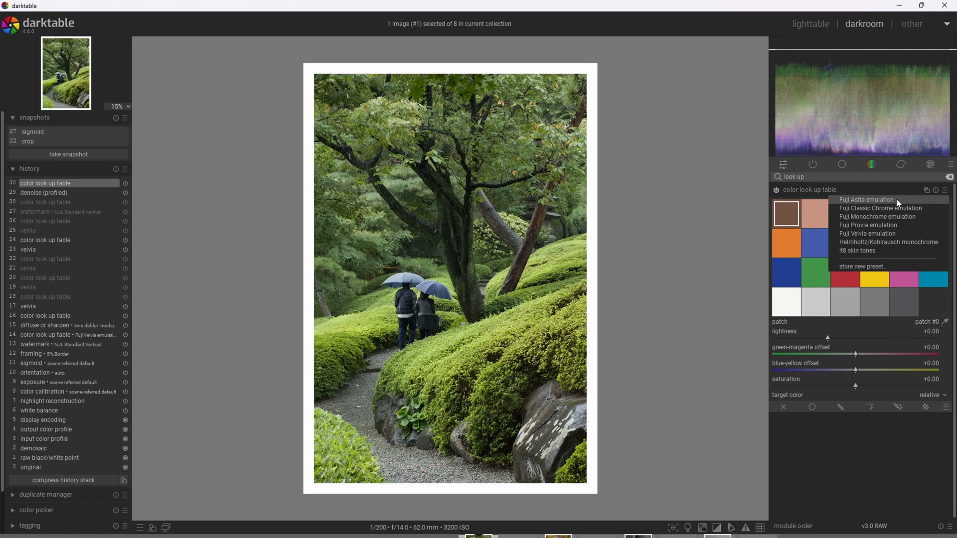
mouse_move(875, 197)
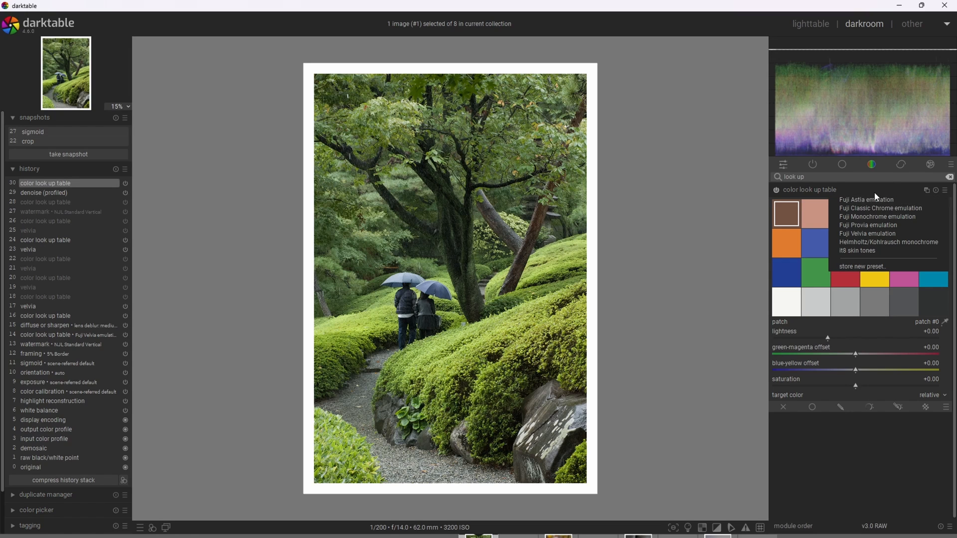
mouse_move(888, 251)
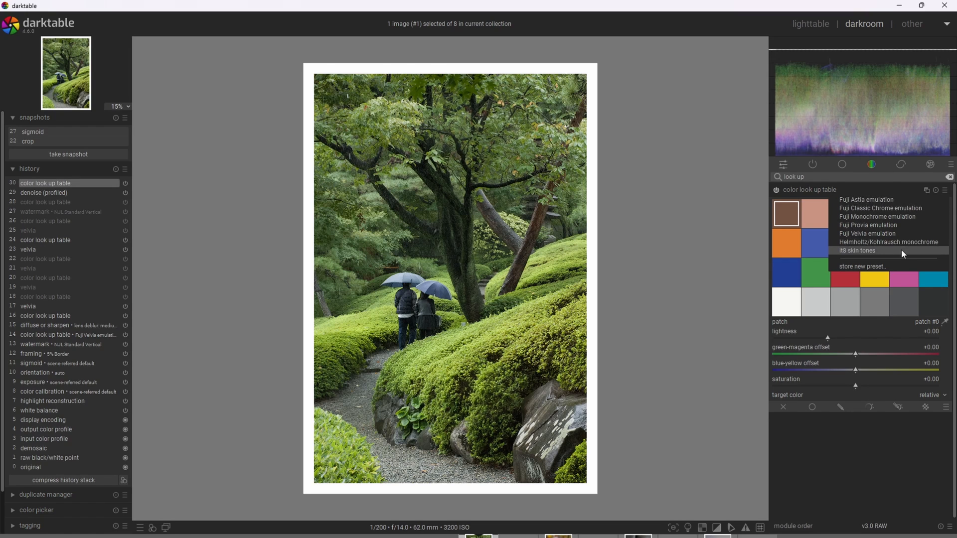
mouse_move(901, 233)
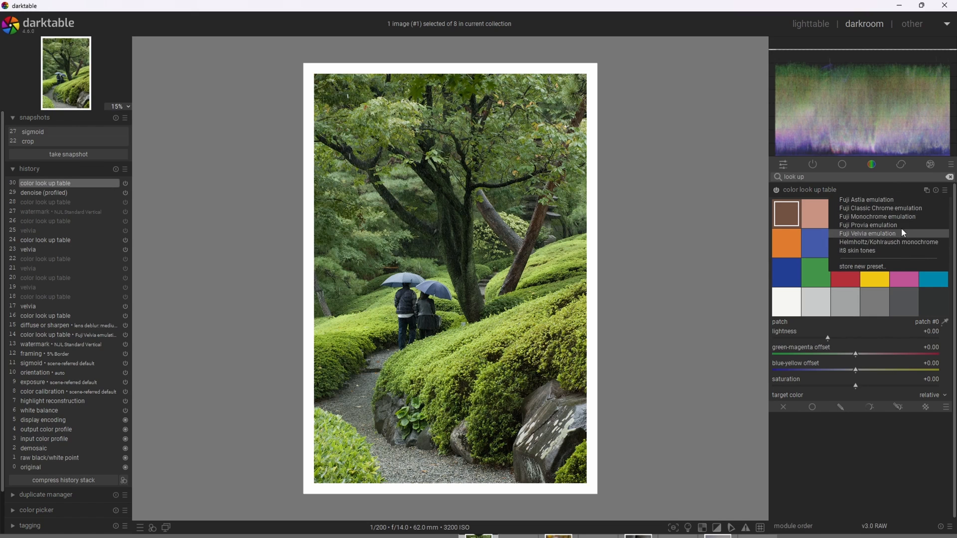
mouse_move(894, 236)
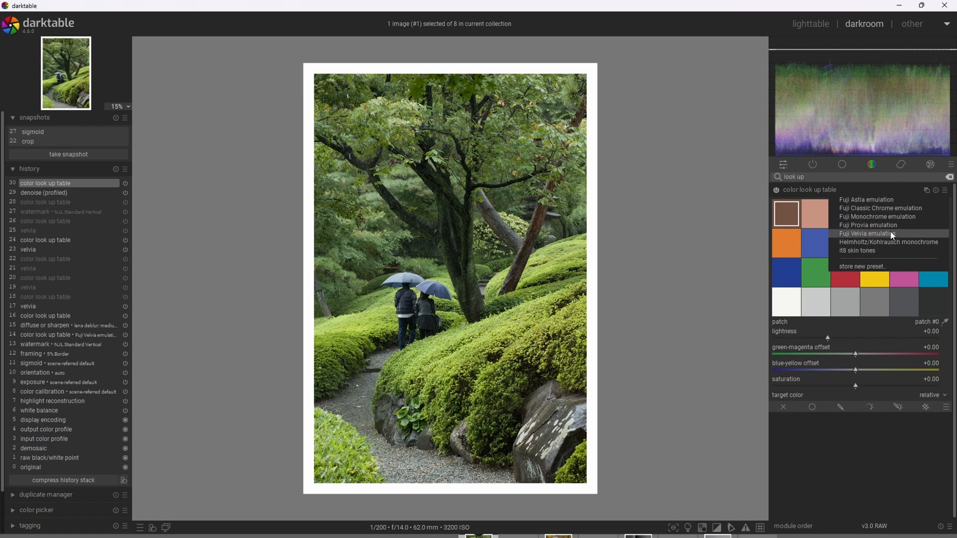
- Apply the Fuji Velvia emulation preset and enable uniform blending for 40% opacity
left_click(869, 233)
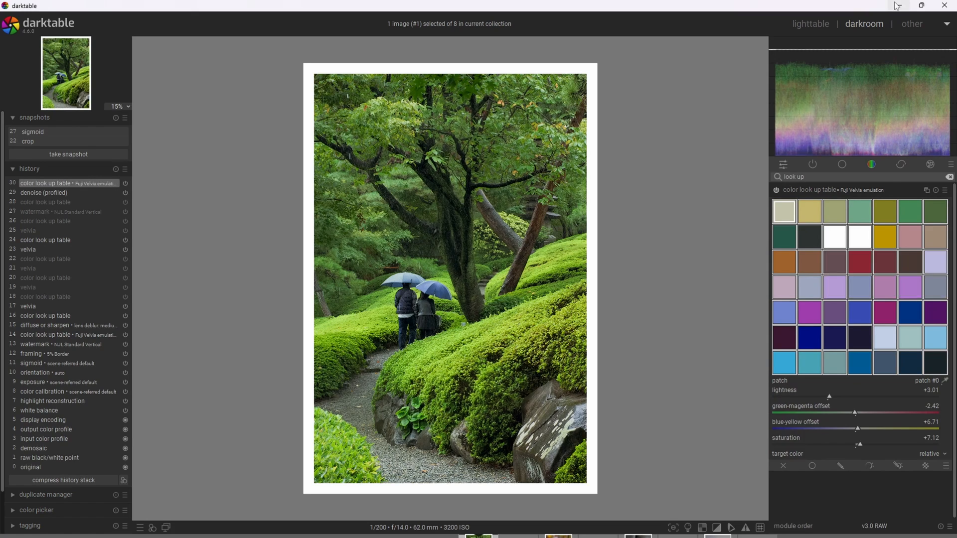
mouse_move(896, 6)
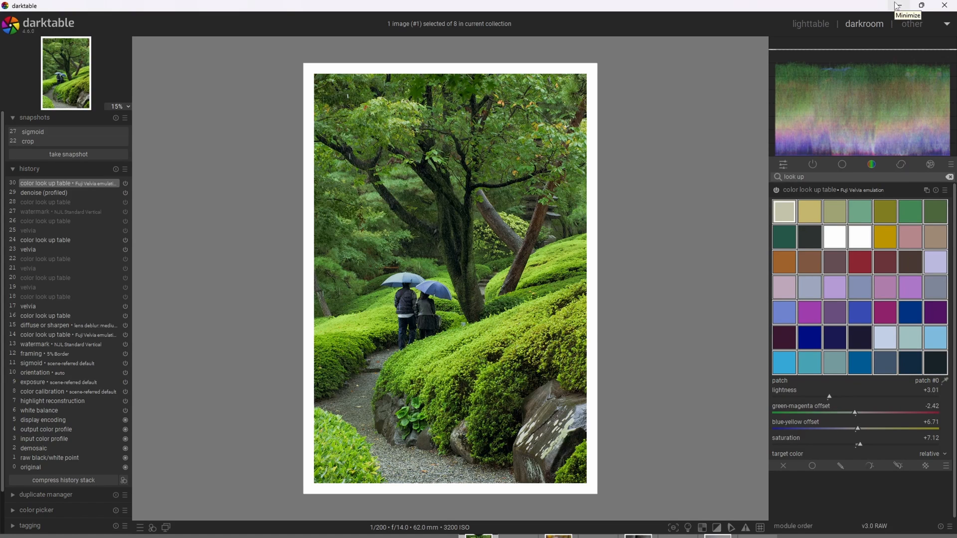
mouse_move(895, 4)
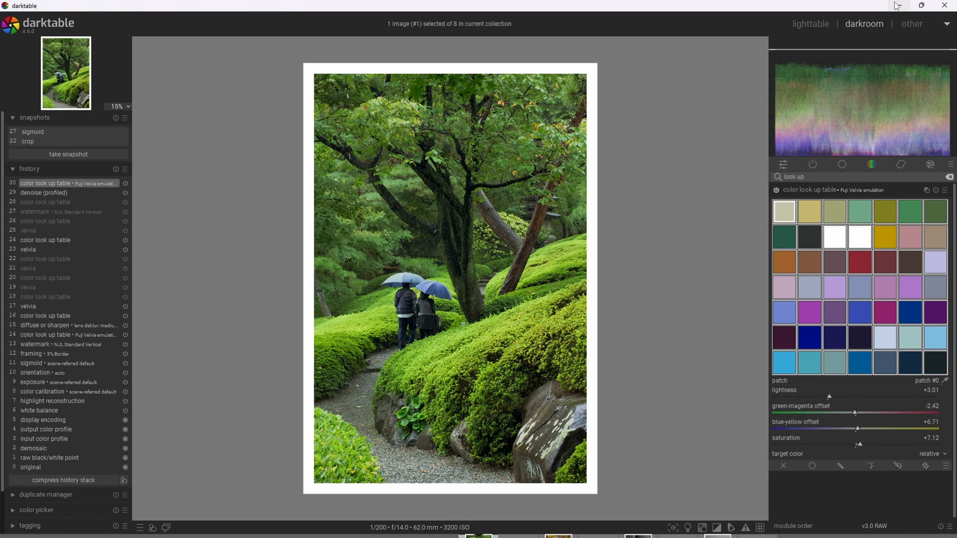
mouse_move(755, 333)
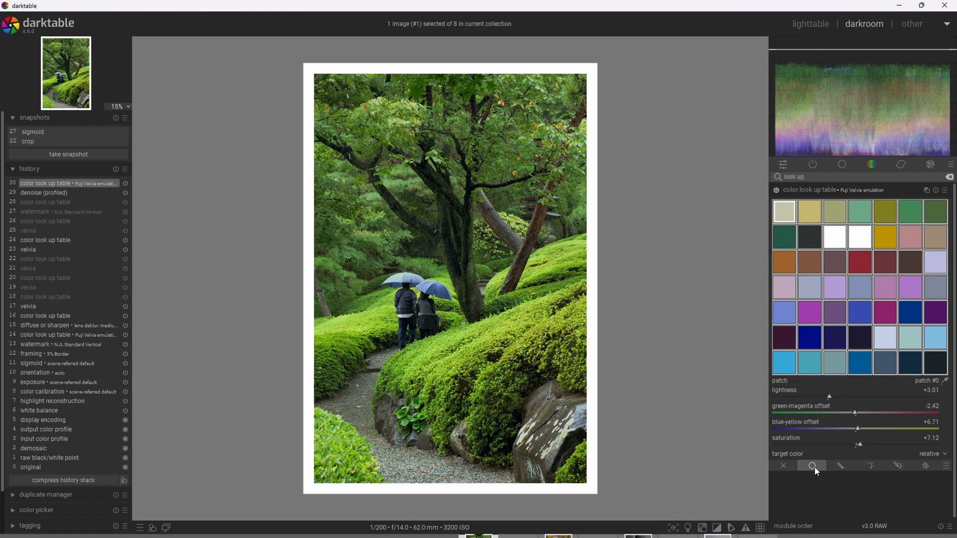
left_click(812, 466)
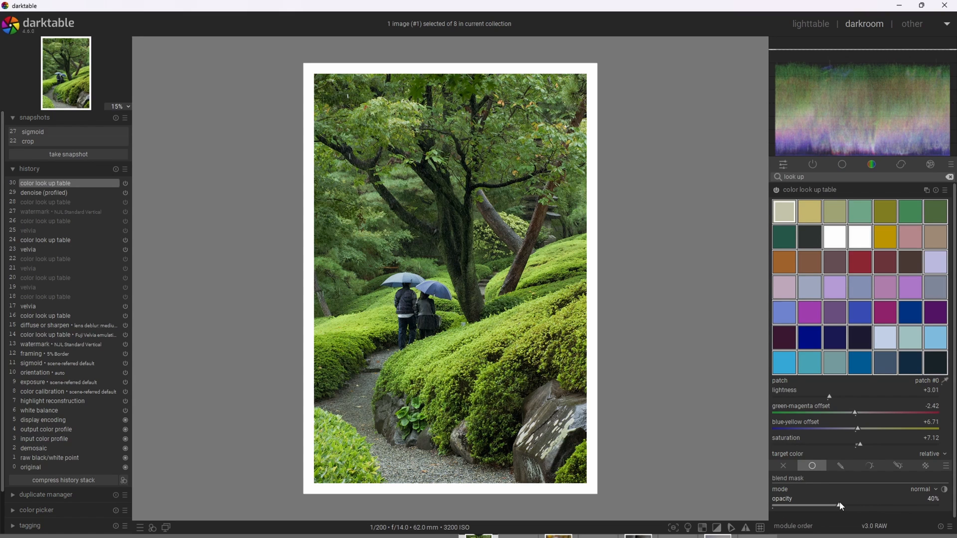
mouse_move(752, 452)
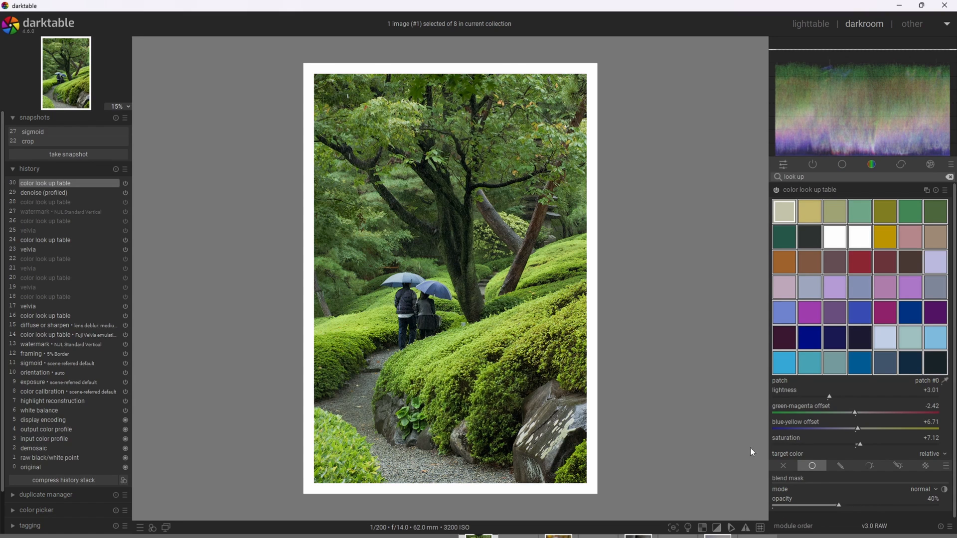
mouse_move(706, 412)
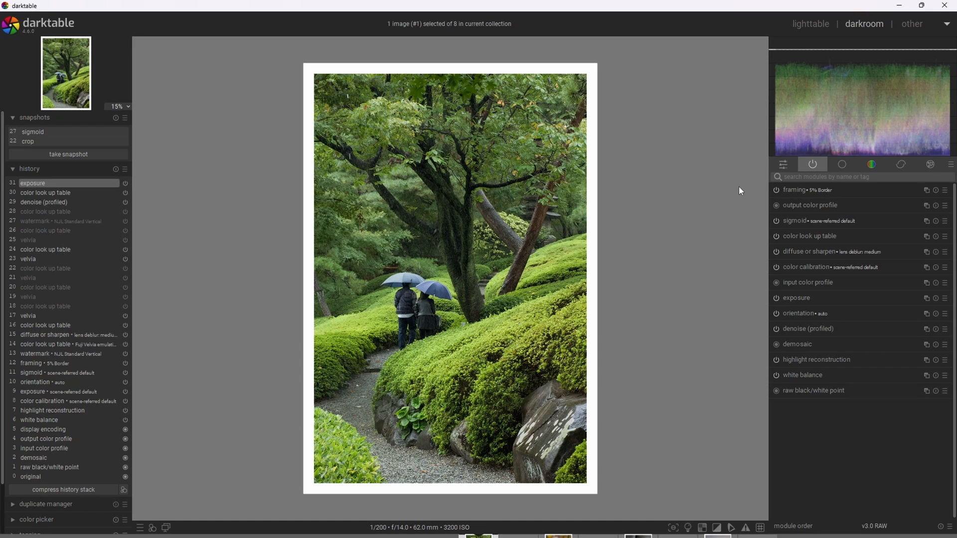
mouse_move(696, 294)
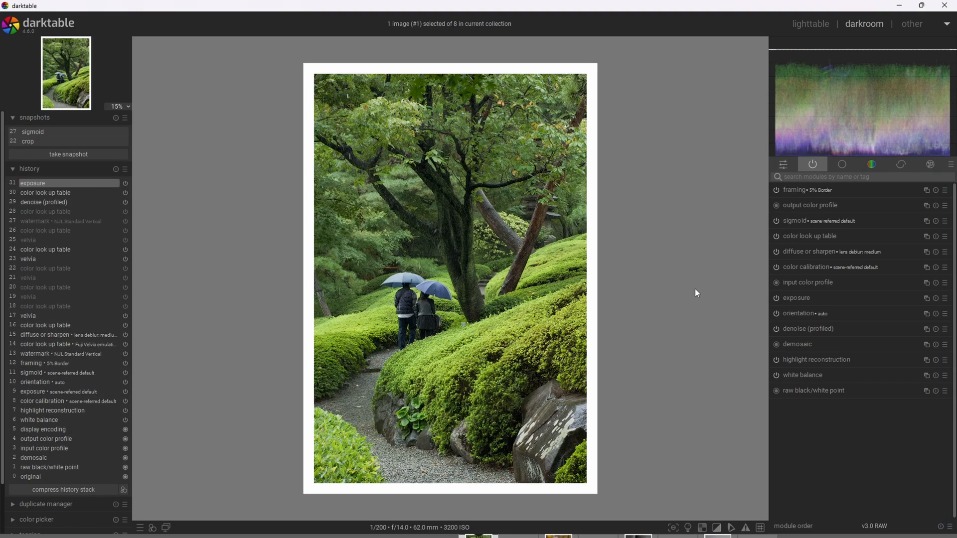
- Expand the exposure module to check the +0.700 EV brightening, then collapse it
left_click(796, 298)
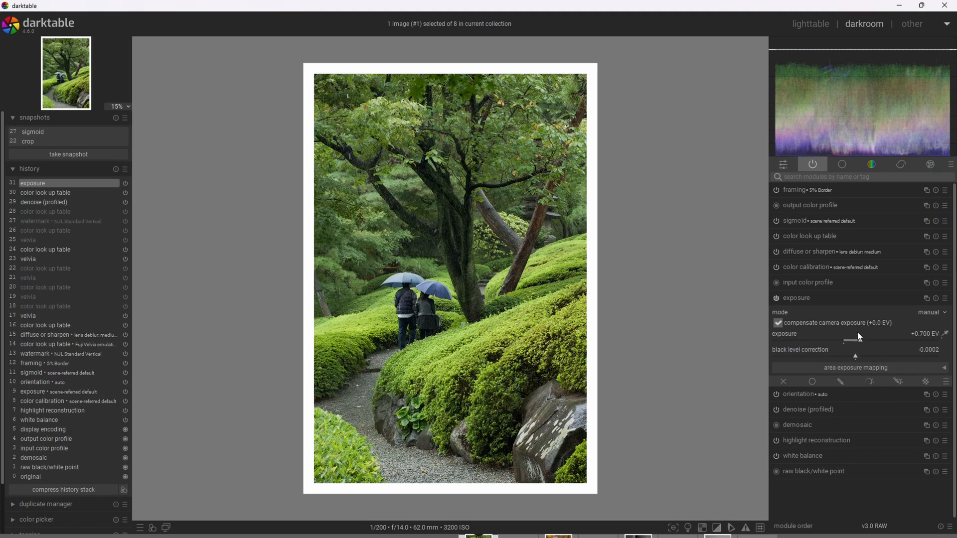
mouse_move(733, 334)
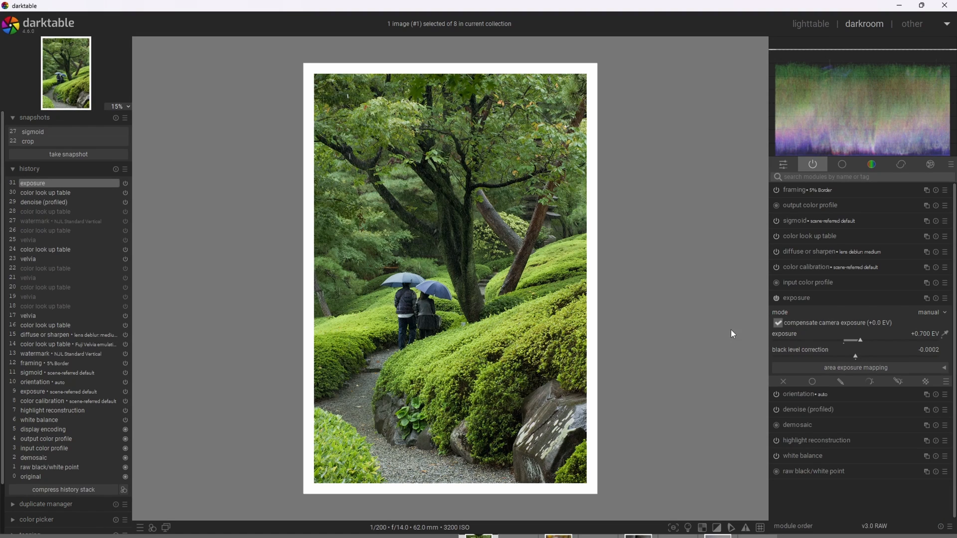
left_click(796, 298)
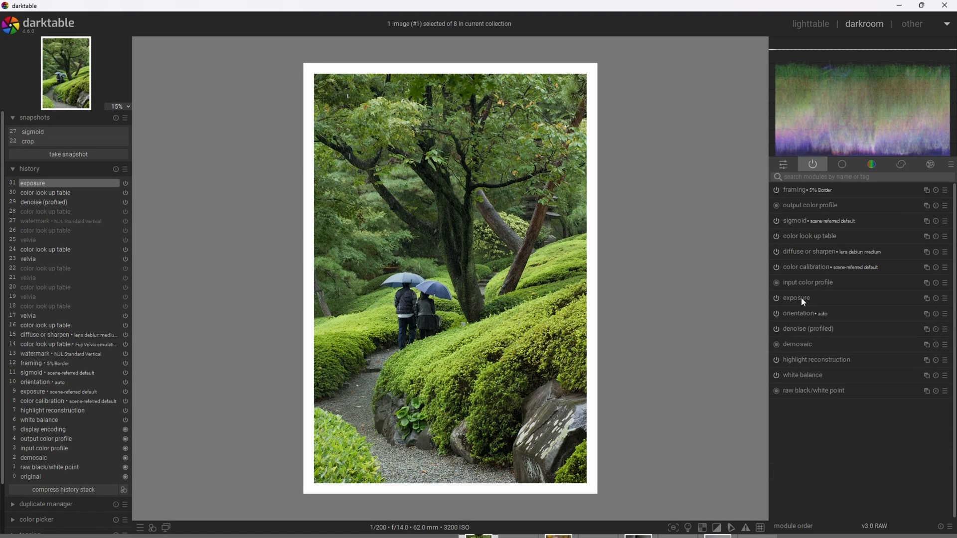
mouse_move(796, 298)
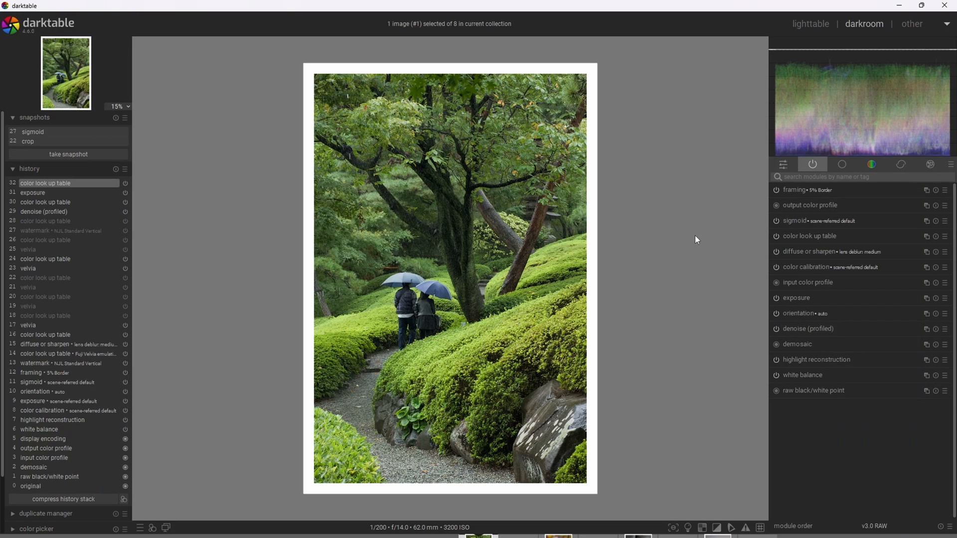
mouse_move(708, 226)
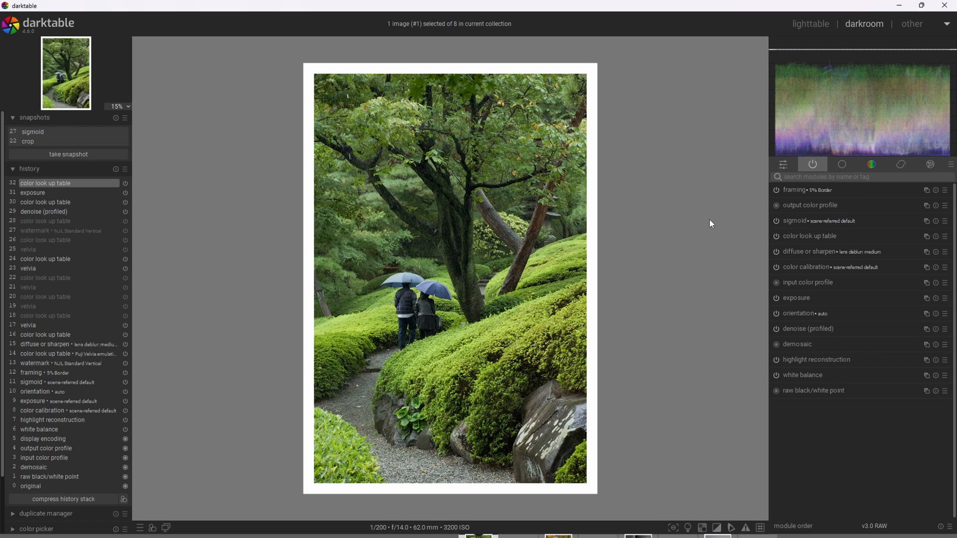
mouse_move(557, 286)
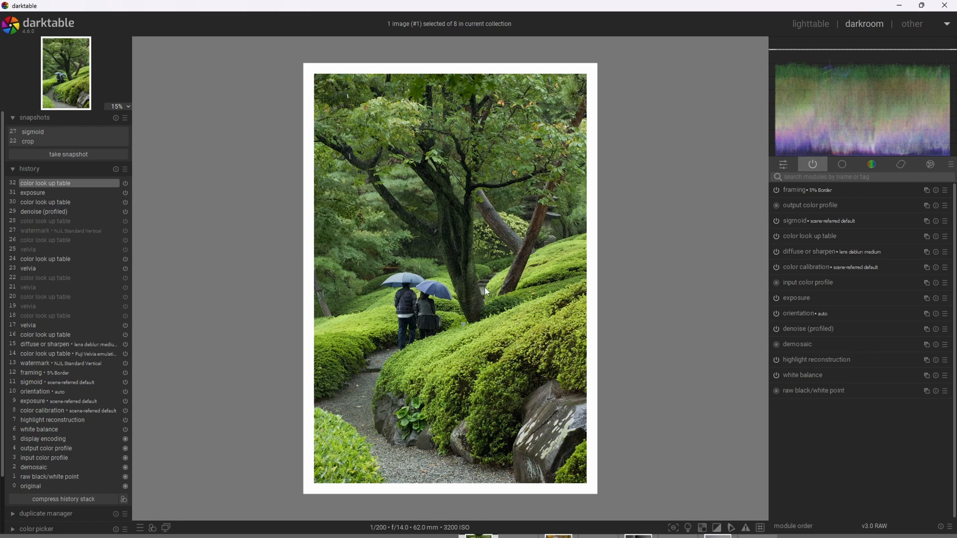
mouse_move(503, 349)
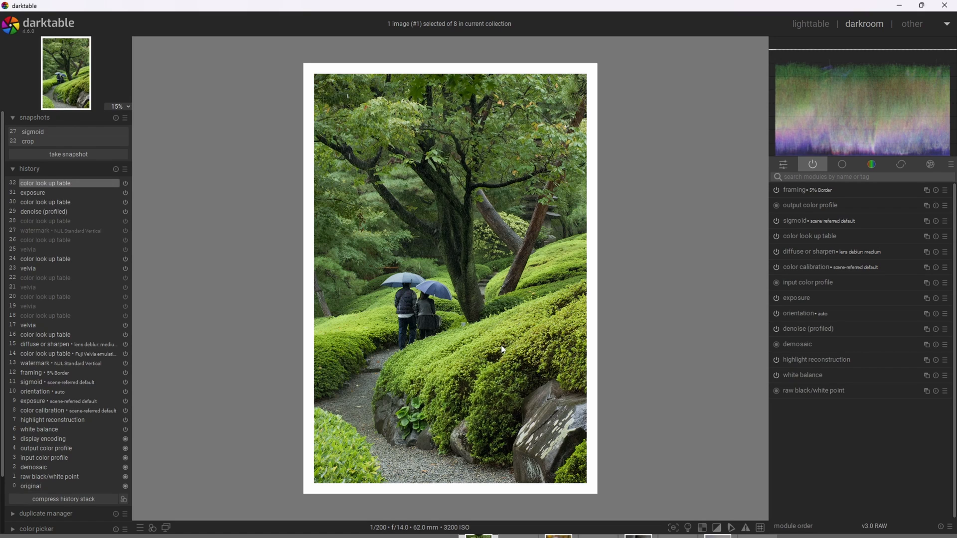
mouse_move(488, 357)
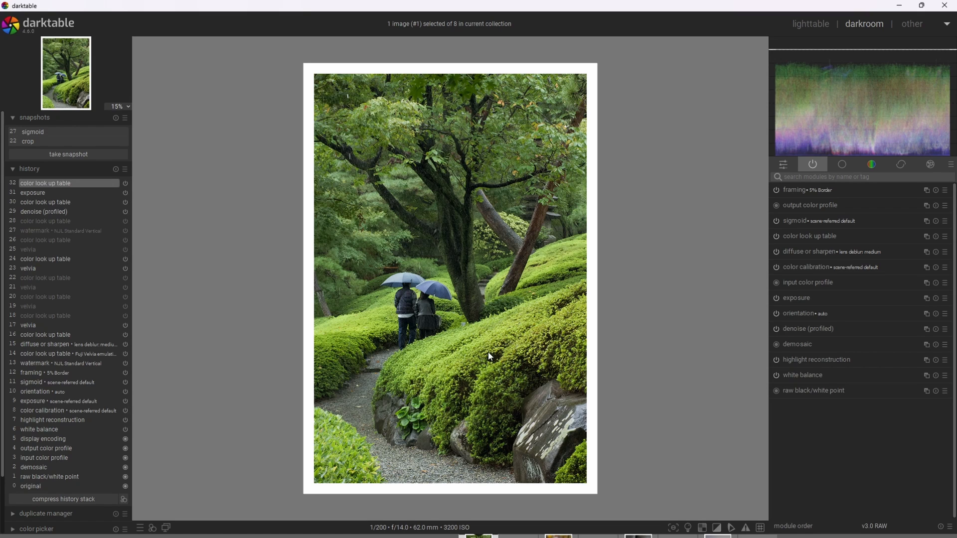
mouse_move(492, 316)
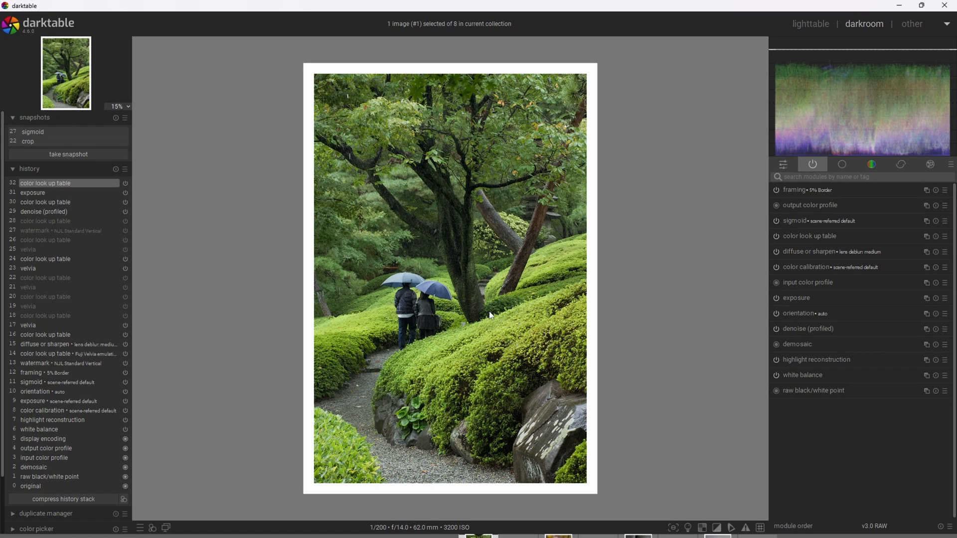
mouse_move(621, 246)
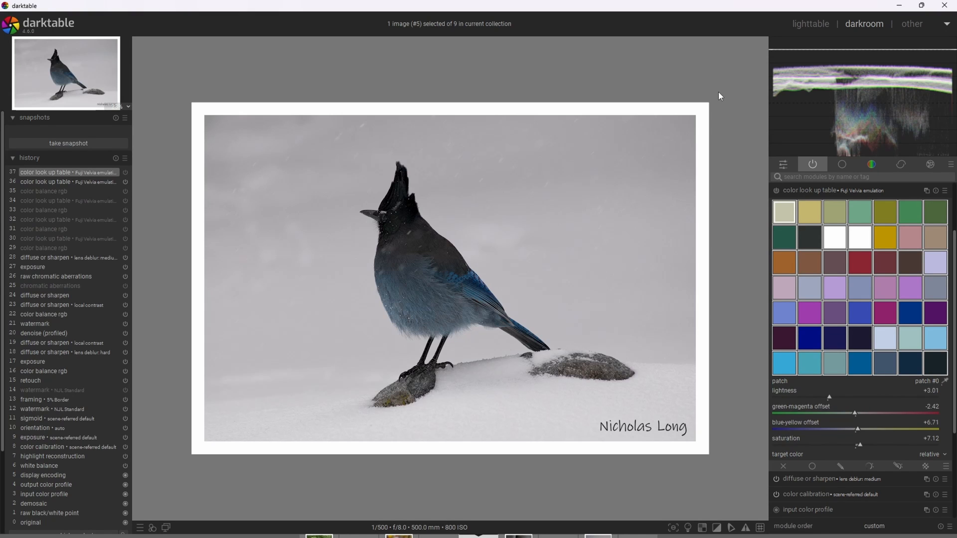
mouse_move(598, 81)
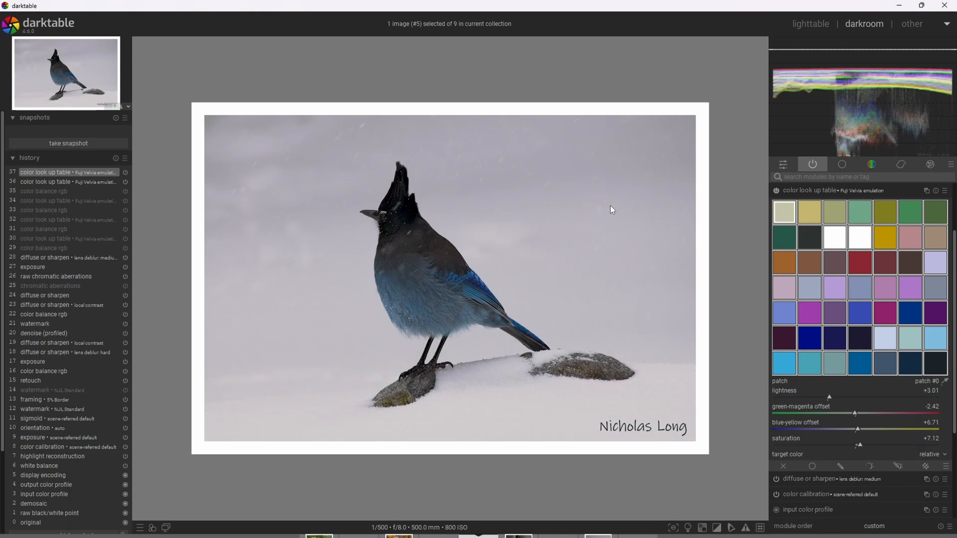
mouse_move(556, 222)
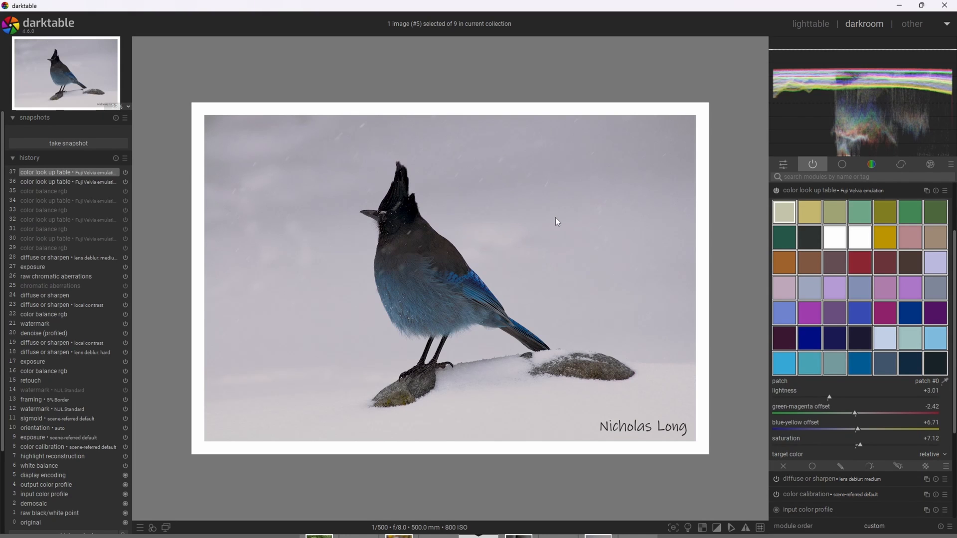
mouse_move(526, 178)
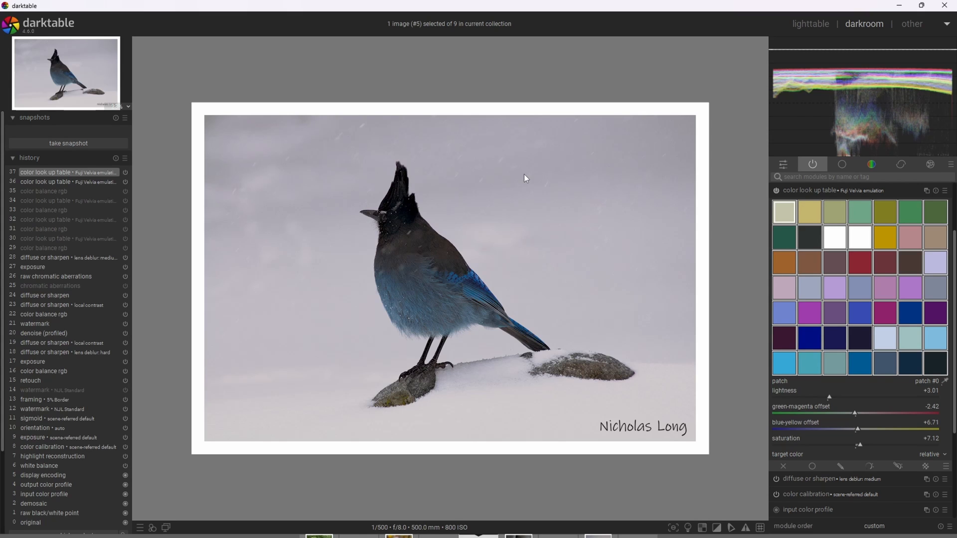
mouse_move(527, 177)
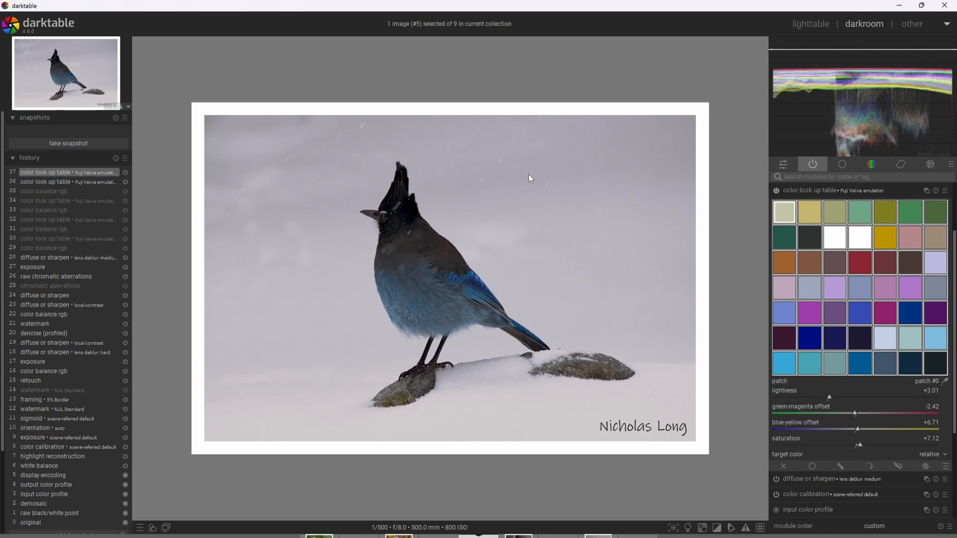
mouse_move(534, 151)
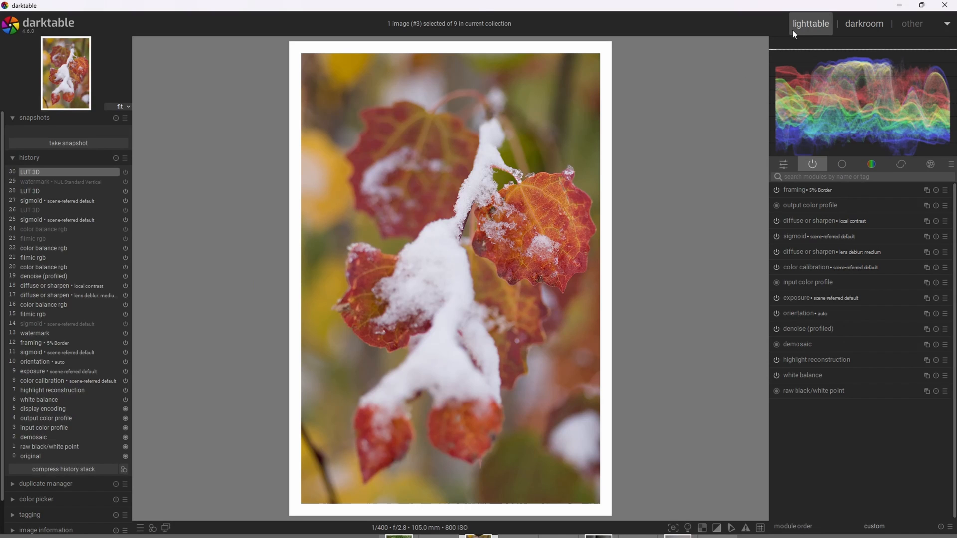
- From lighttable, show the processing preferences with the LUT 3D root folder set to LUTS
left_click(810, 24)
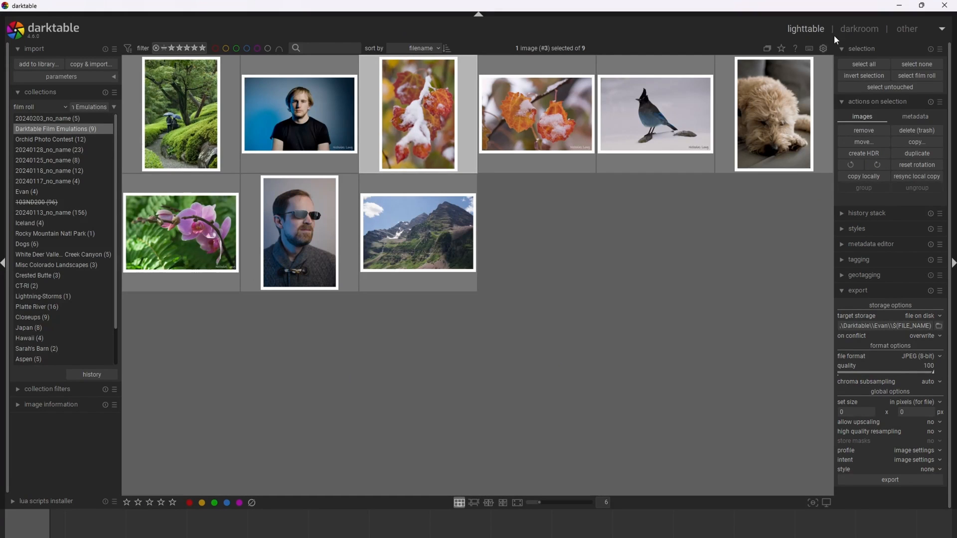
left_click(823, 48)
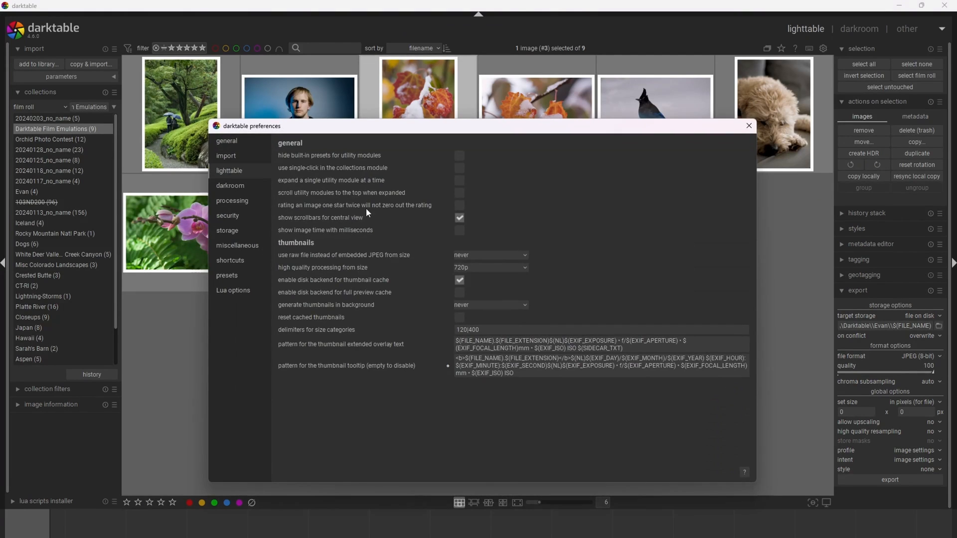
left_click(232, 201)
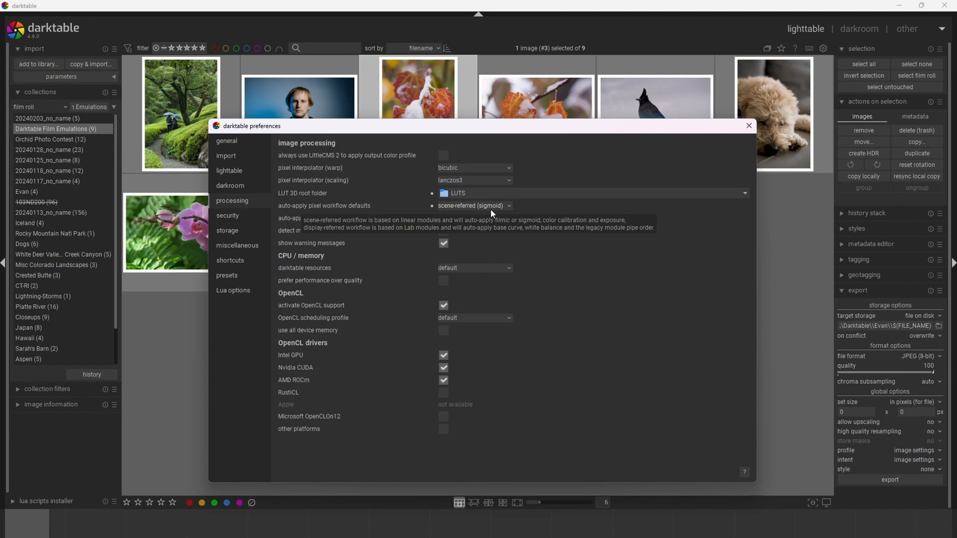
mouse_move(349, 192)
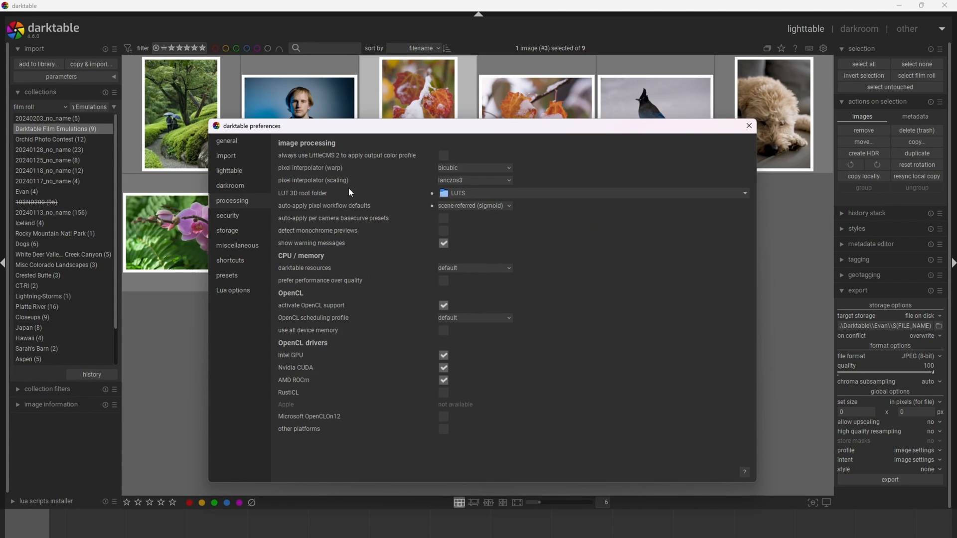
mouse_move(499, 193)
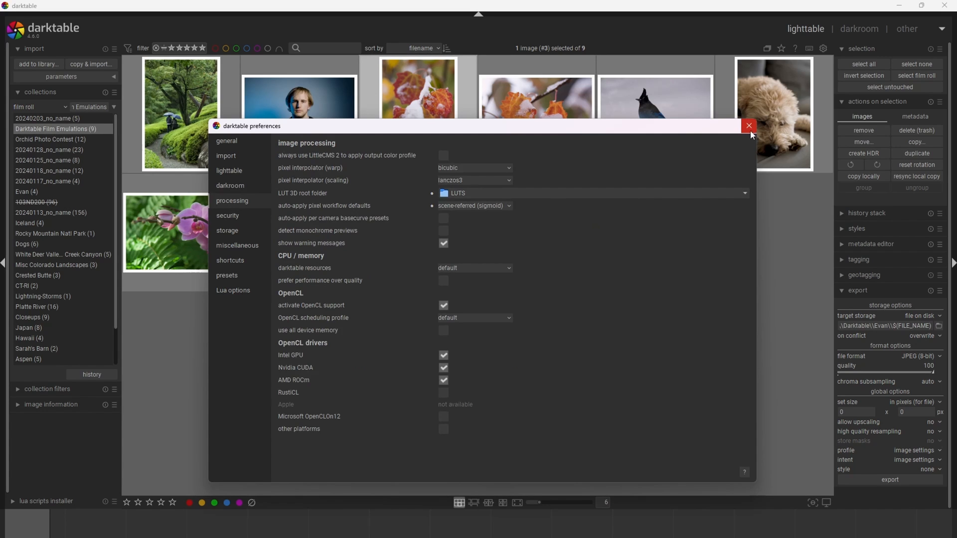
- Dismiss preferences and expand the LUT 3D settings for the snowy leaves photo
left_click(749, 125)
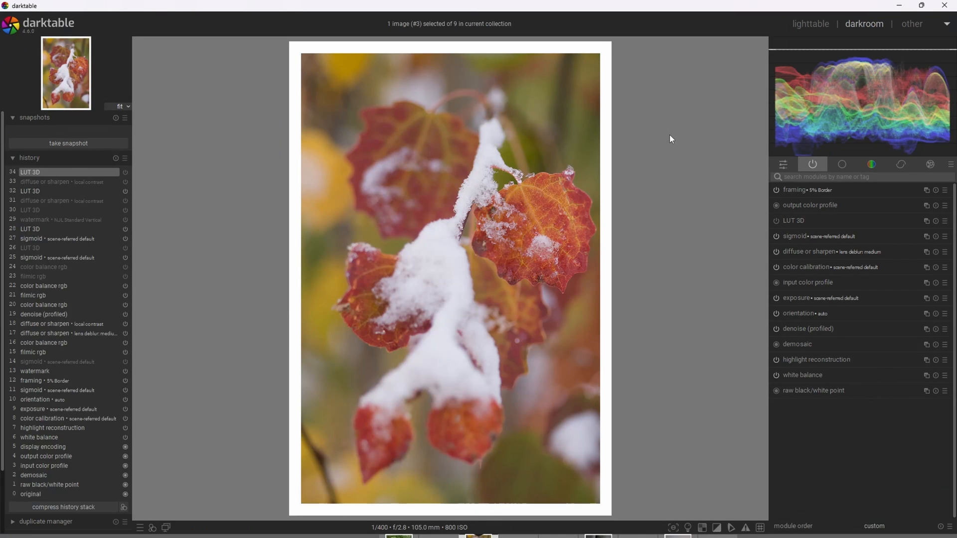
mouse_move(793, 190)
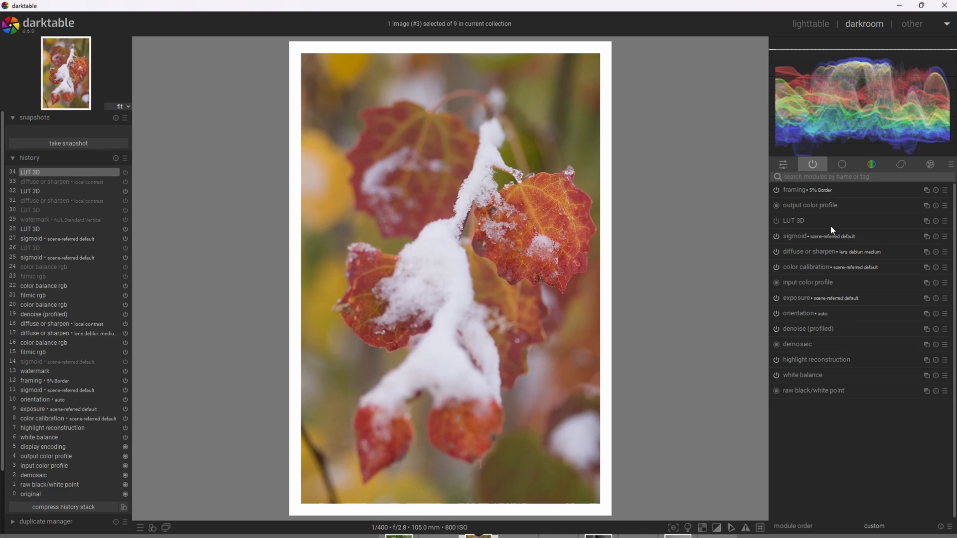
mouse_move(820, 237)
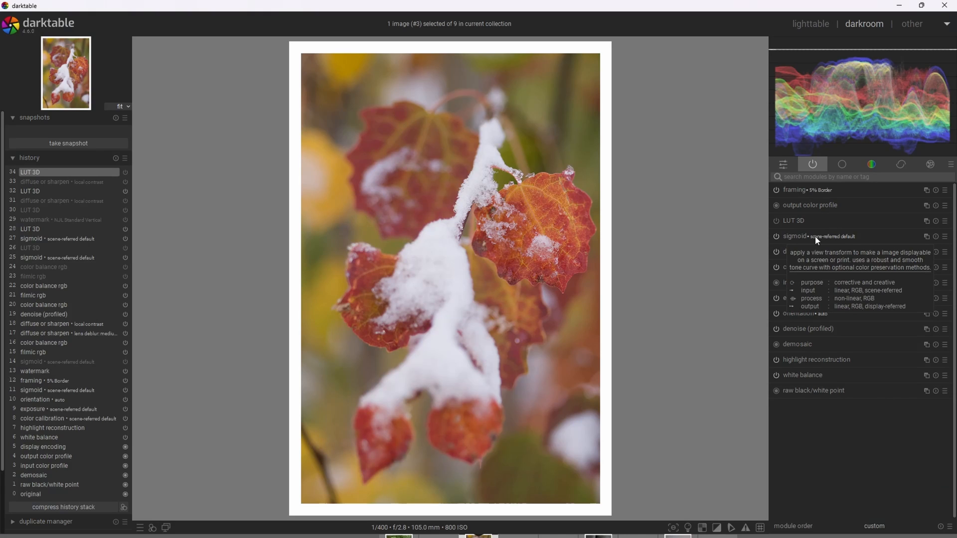
mouse_move(691, 218)
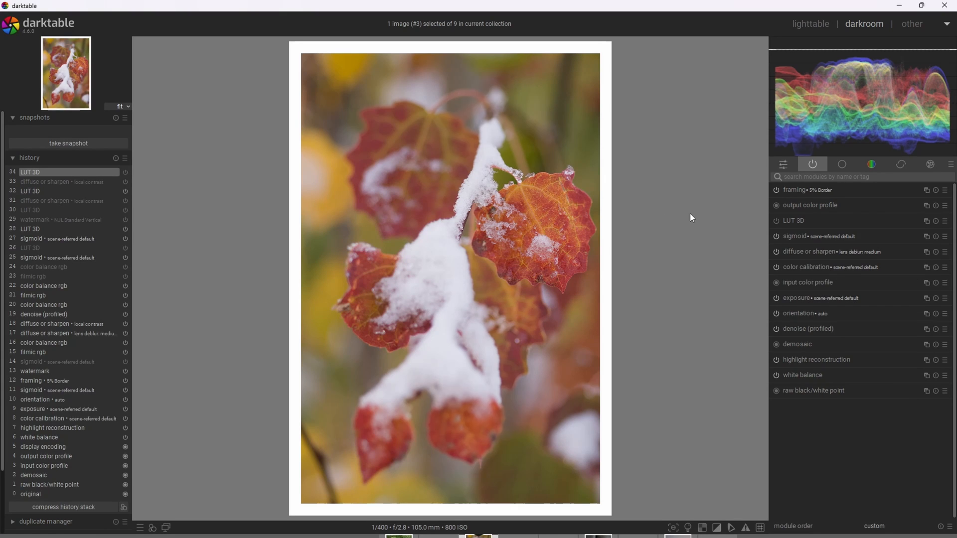
mouse_move(717, 216)
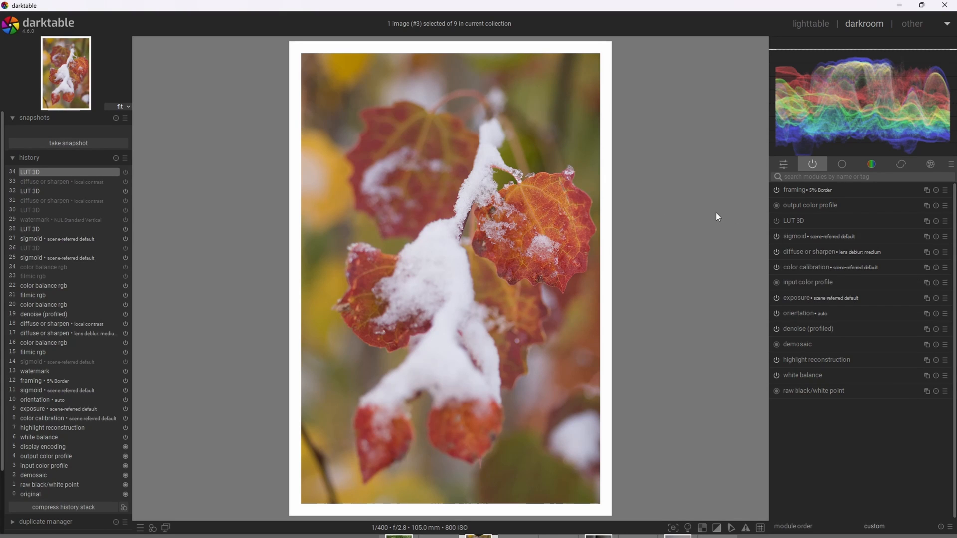
mouse_move(707, 219)
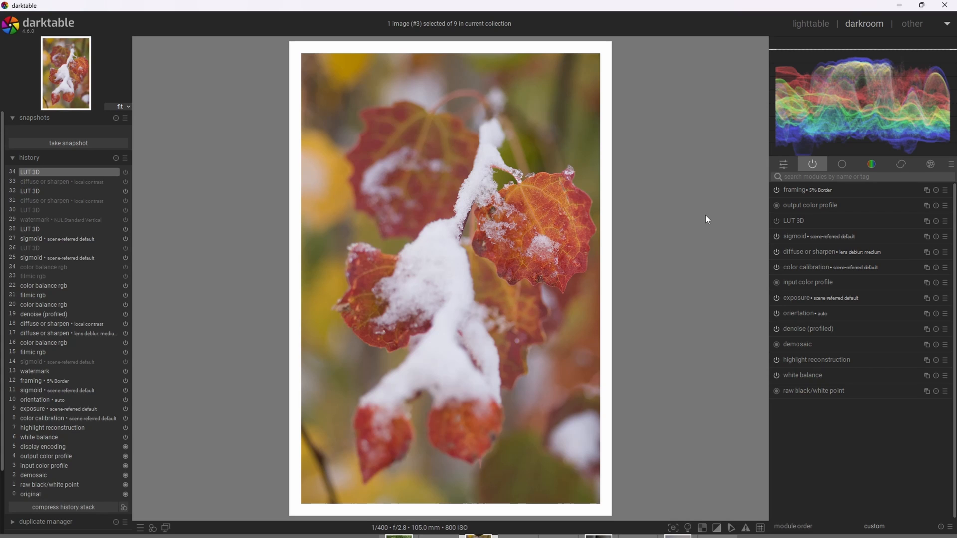
mouse_move(676, 147)
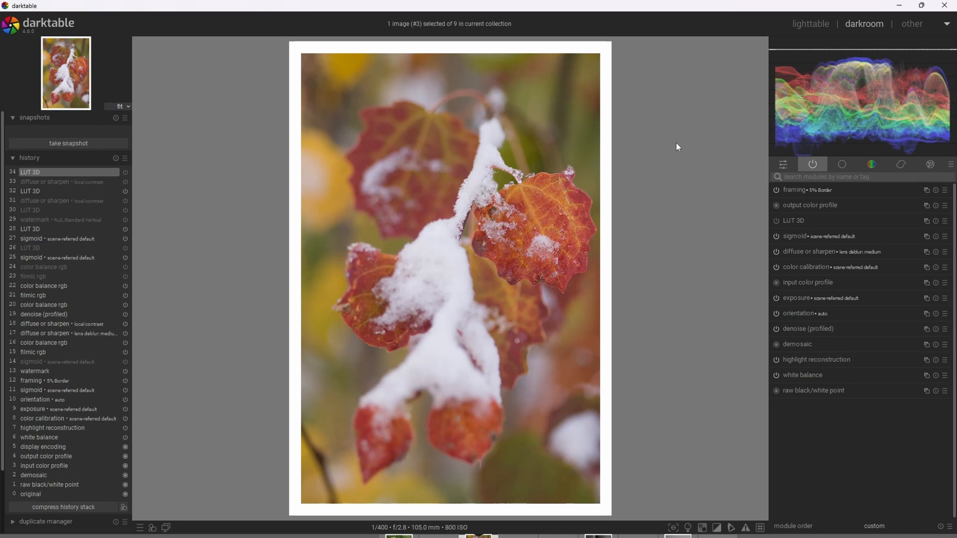
mouse_move(694, 114)
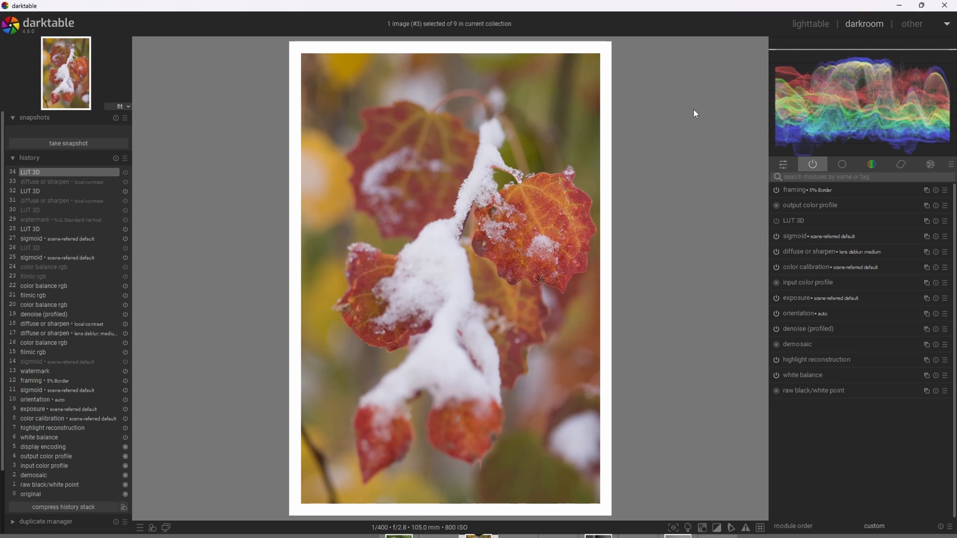
left_click(794, 220)
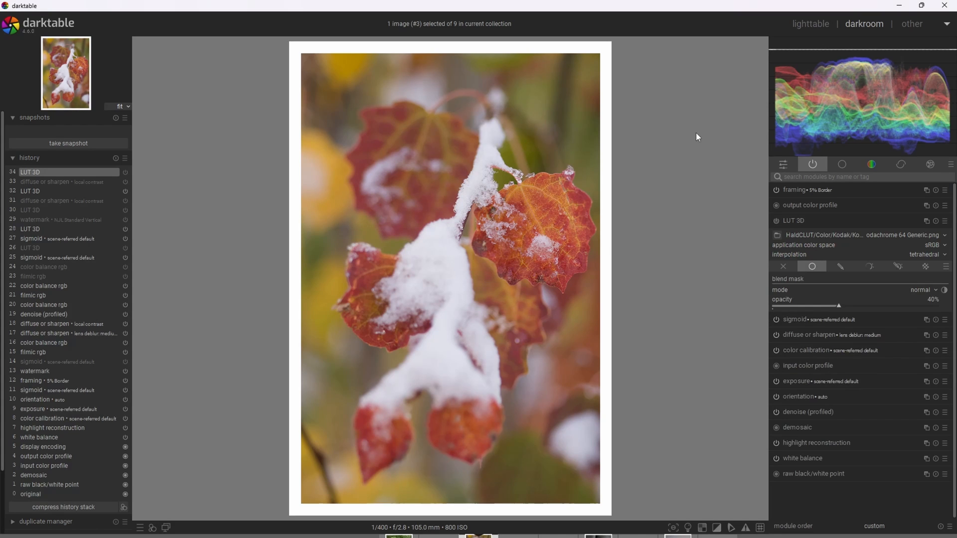
mouse_move(739, 238)
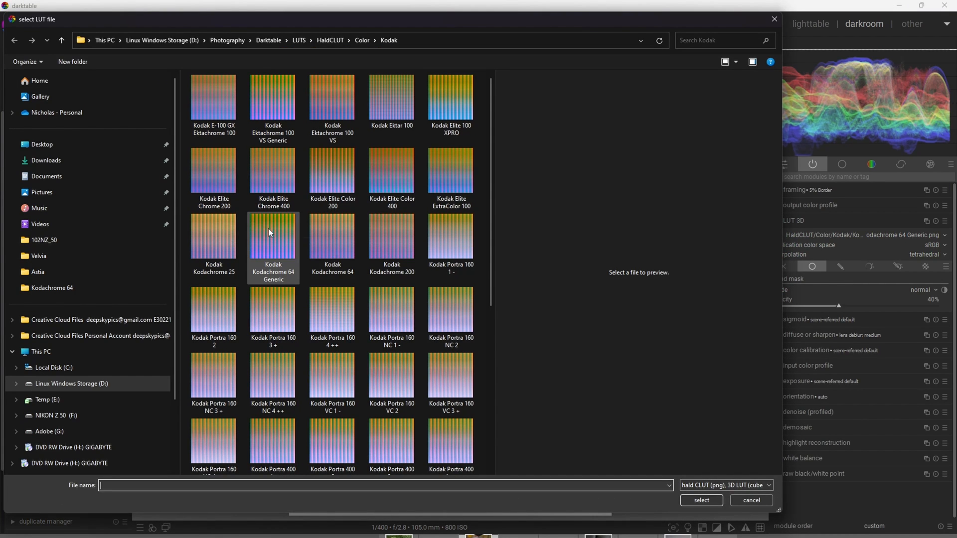
mouse_move(283, 238)
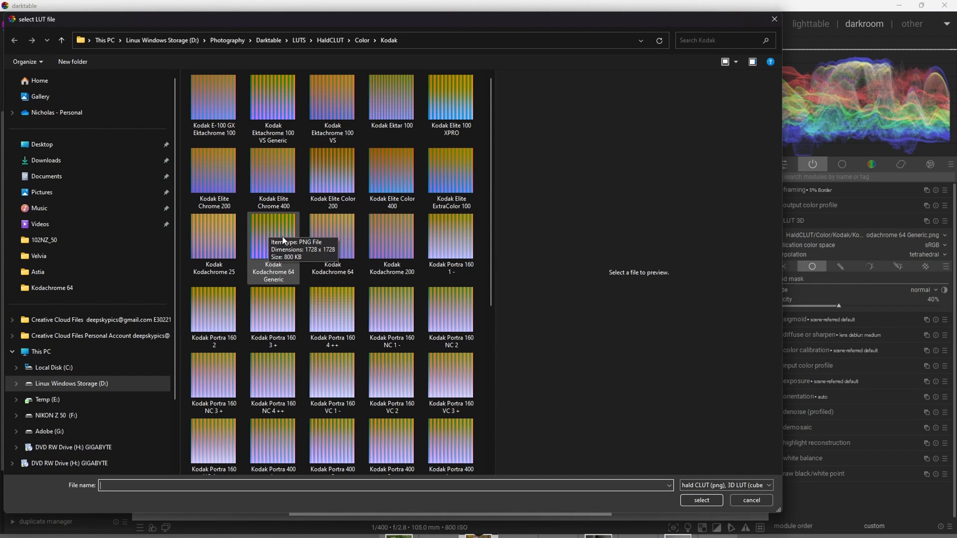
mouse_move(274, 237)
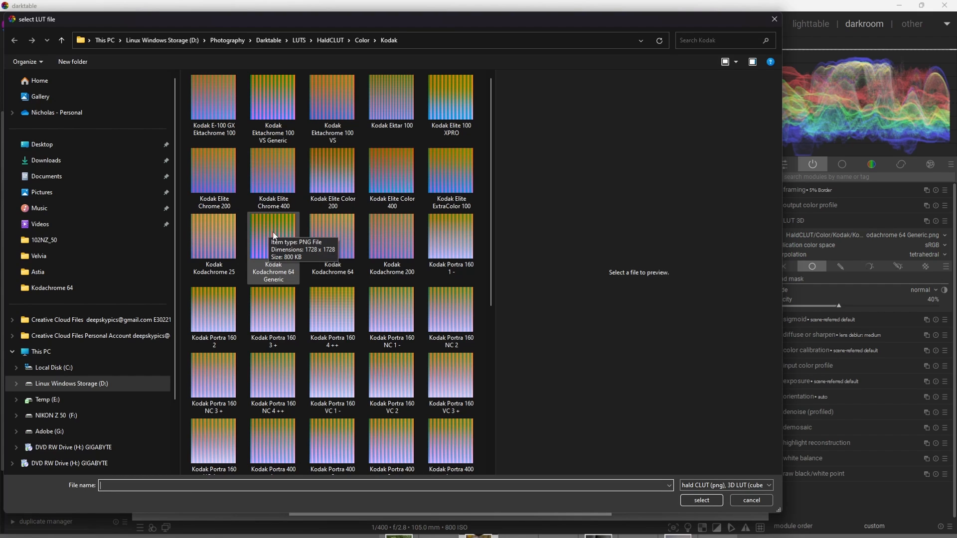
- Choose the Kodak Kodachrome 64 Generic HaldCLUT file and confirm the selection
left_click(272, 236)
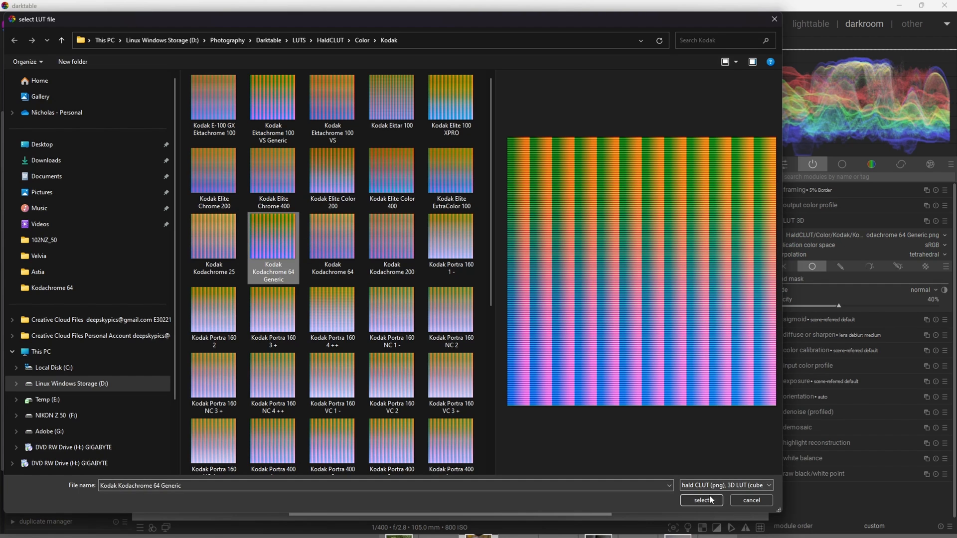
left_click(701, 500)
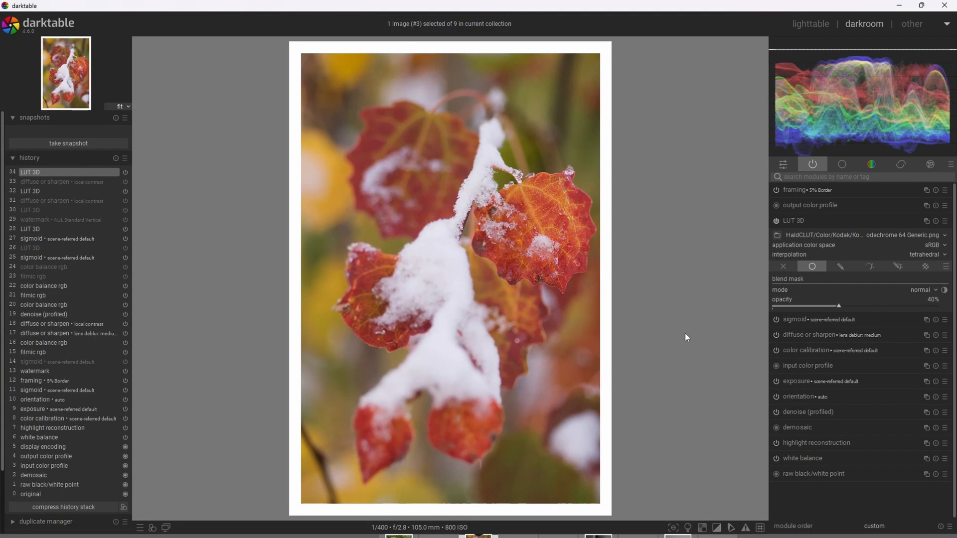
mouse_move(686, 172)
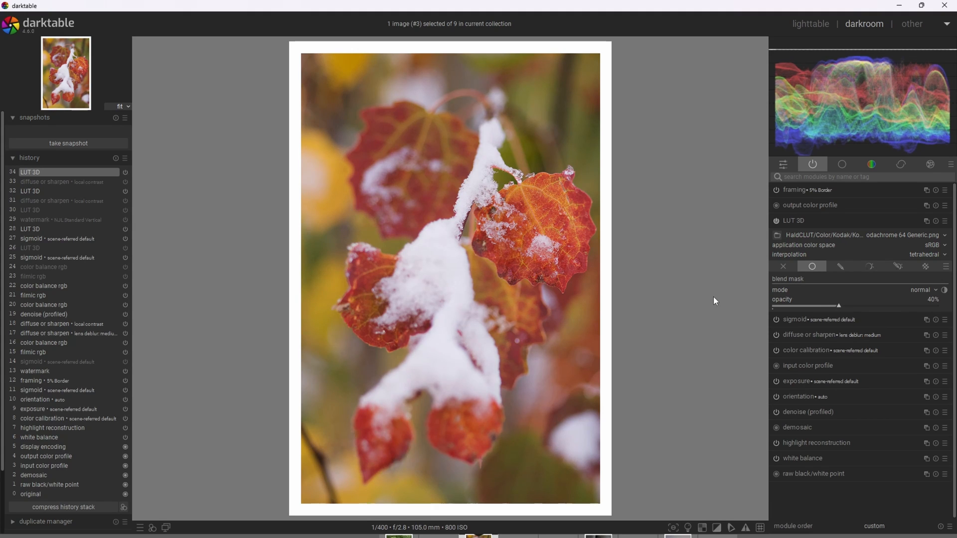
mouse_move(761, 211)
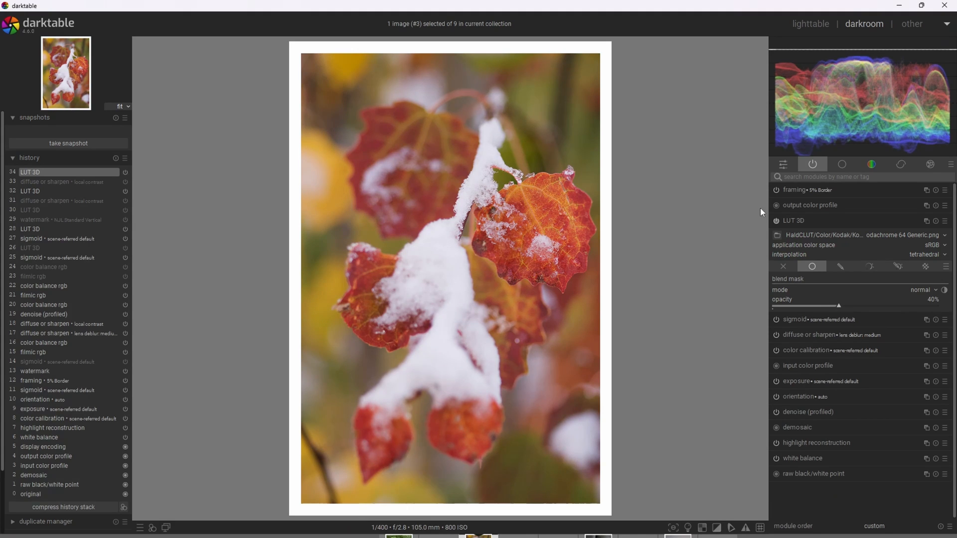
left_click(777, 222)
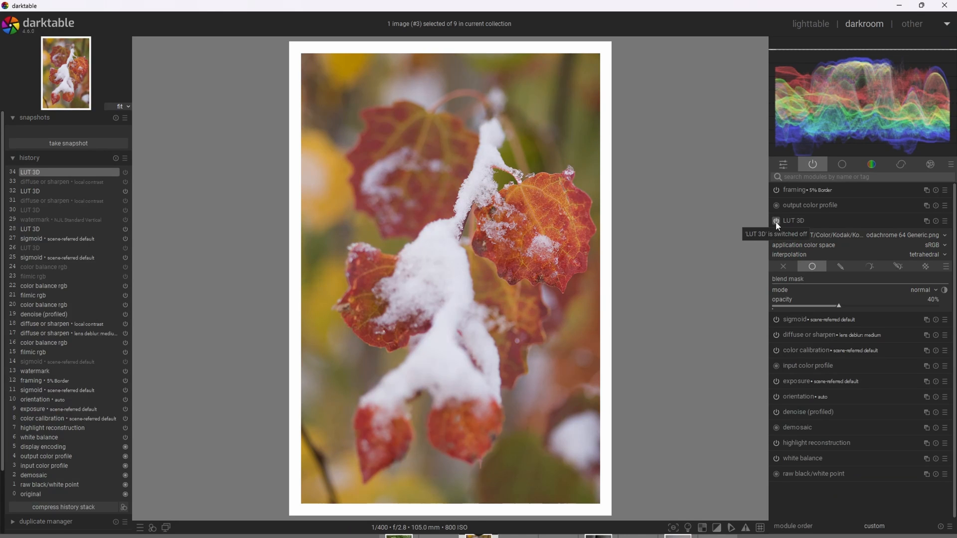
left_click(777, 220)
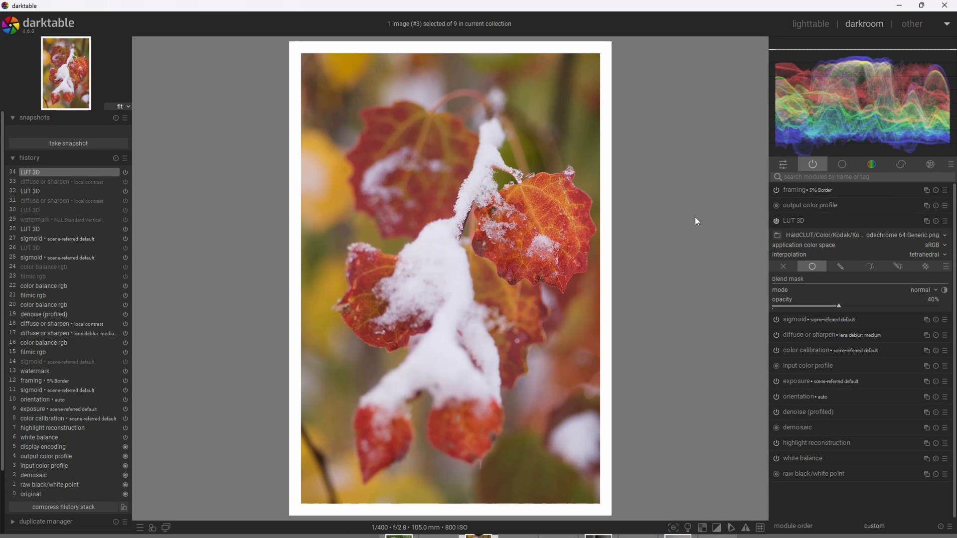
mouse_move(547, 199)
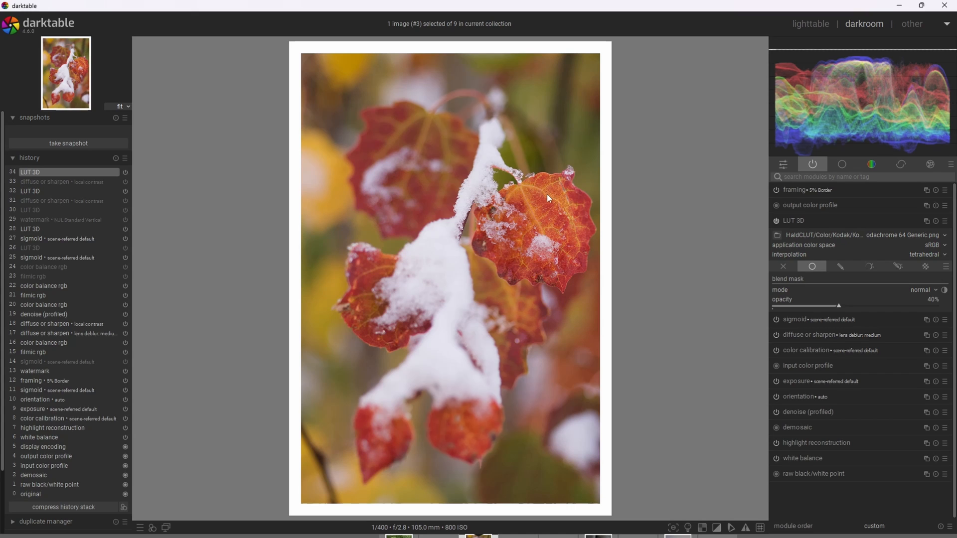
mouse_move(530, 189)
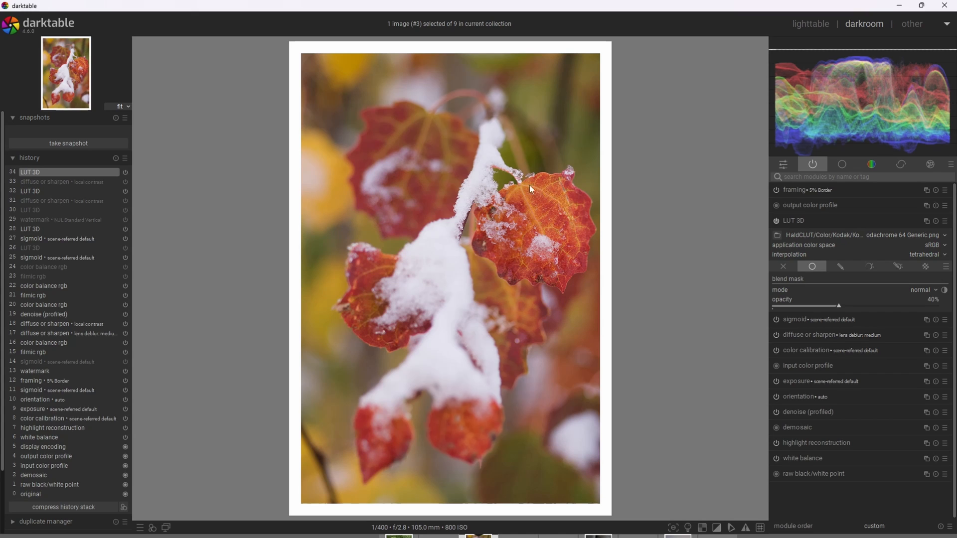
mouse_move(572, 209)
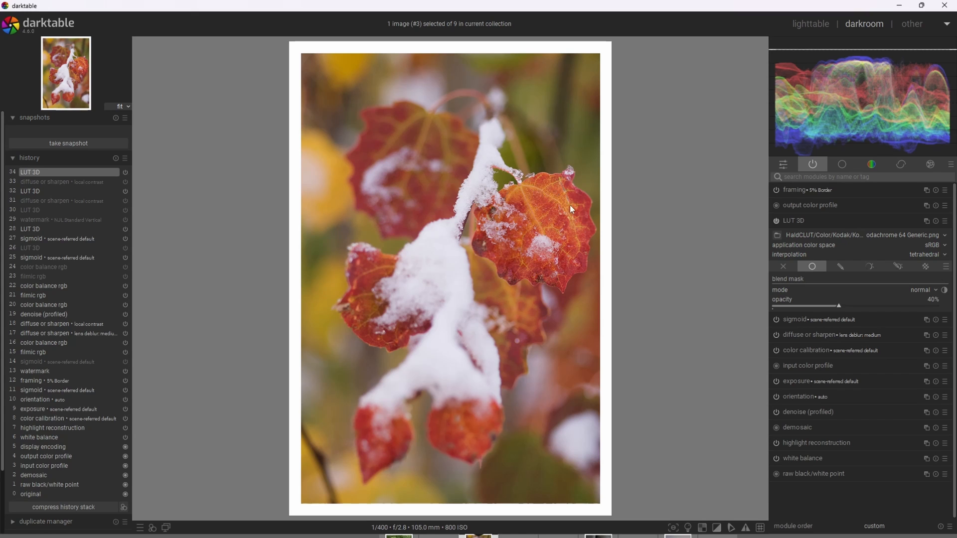
mouse_move(645, 204)
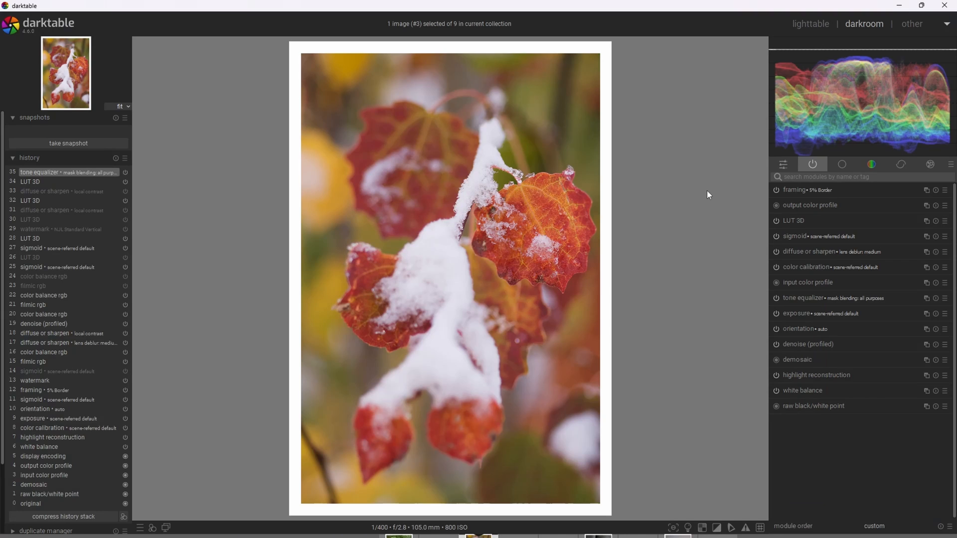
mouse_move(698, 240)
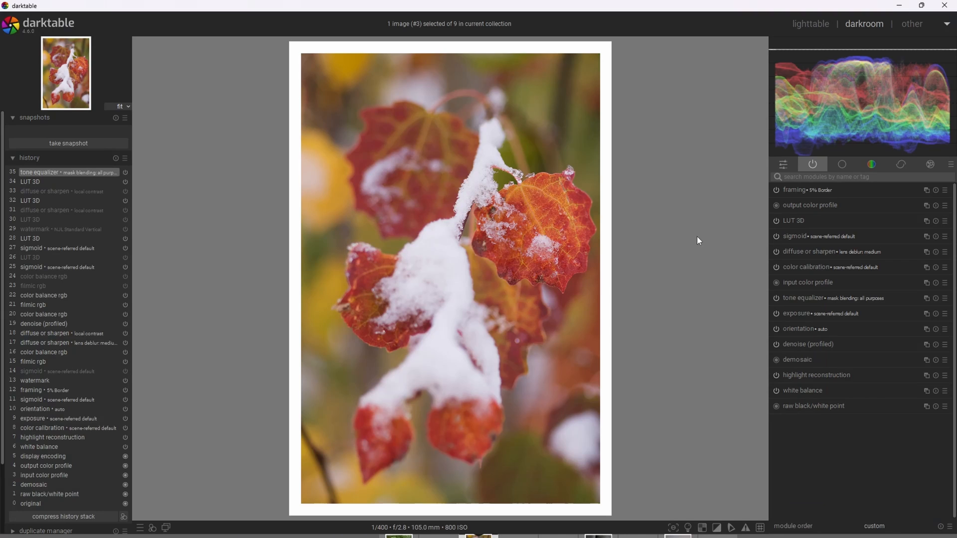
mouse_move(715, 279)
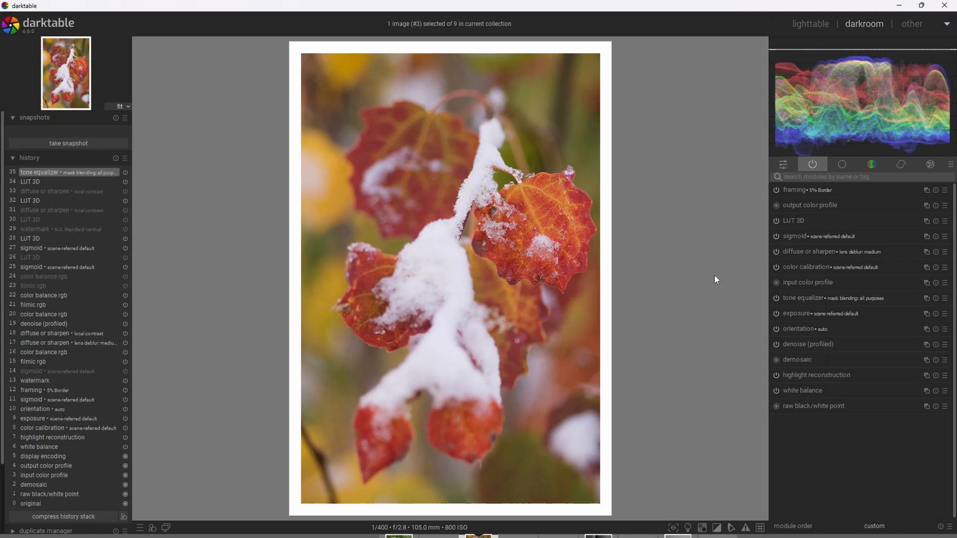
mouse_move(806, 298)
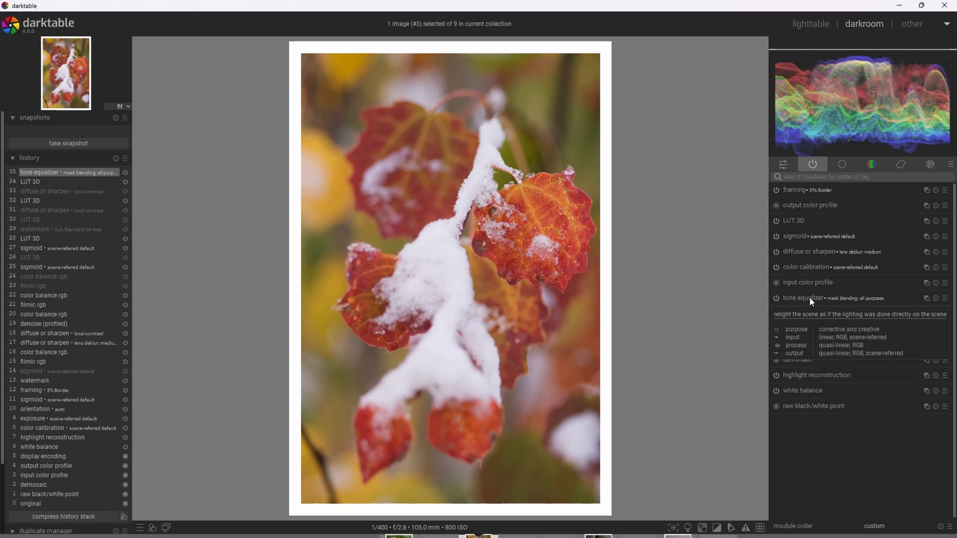
mouse_move(684, 284)
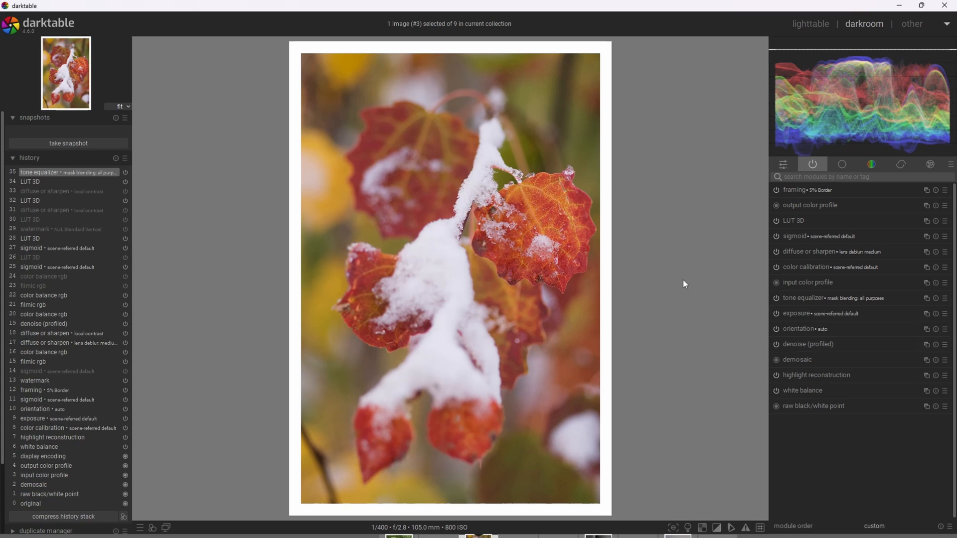
mouse_move(692, 274)
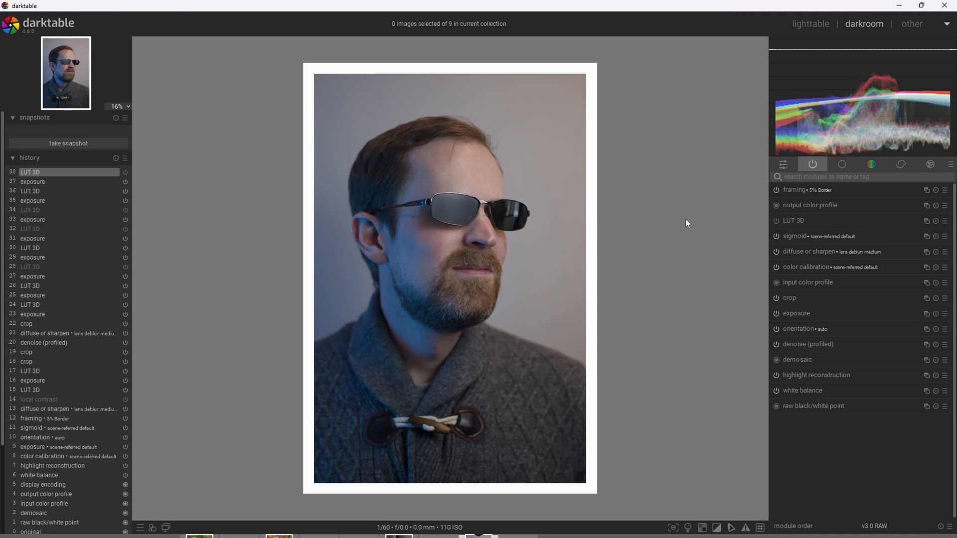
mouse_move(758, 204)
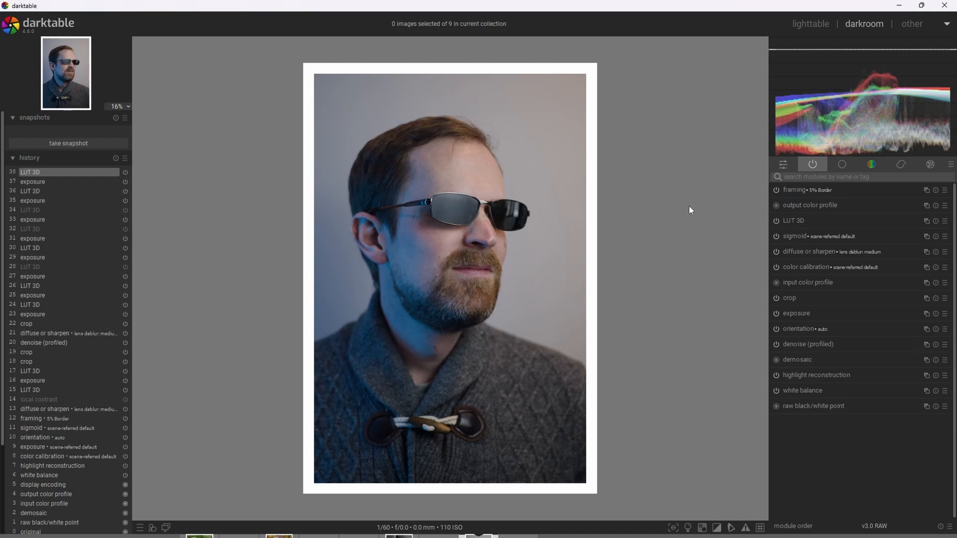
mouse_move(684, 199)
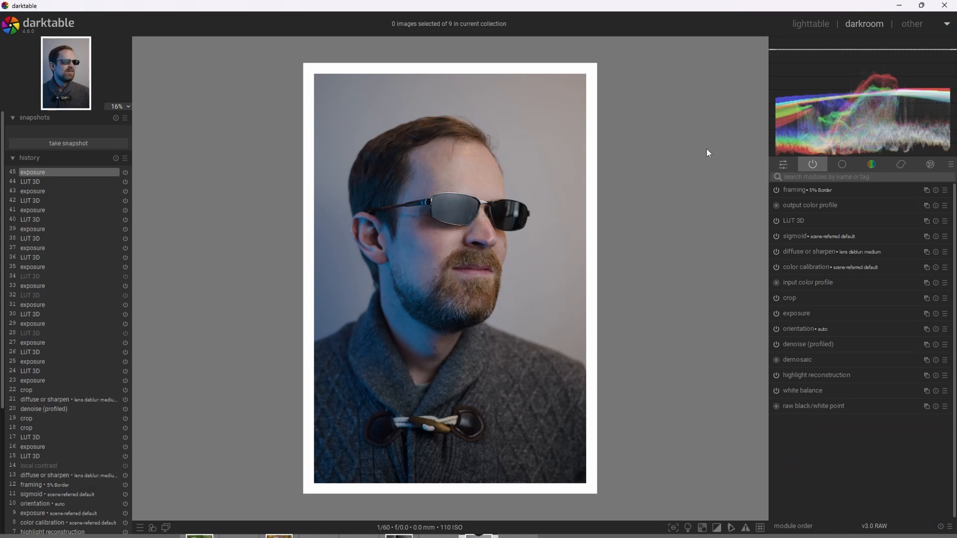
- Show exposure at +0.700 EV and toggle the LUT 3D Portra look to compare
left_click(796, 313)
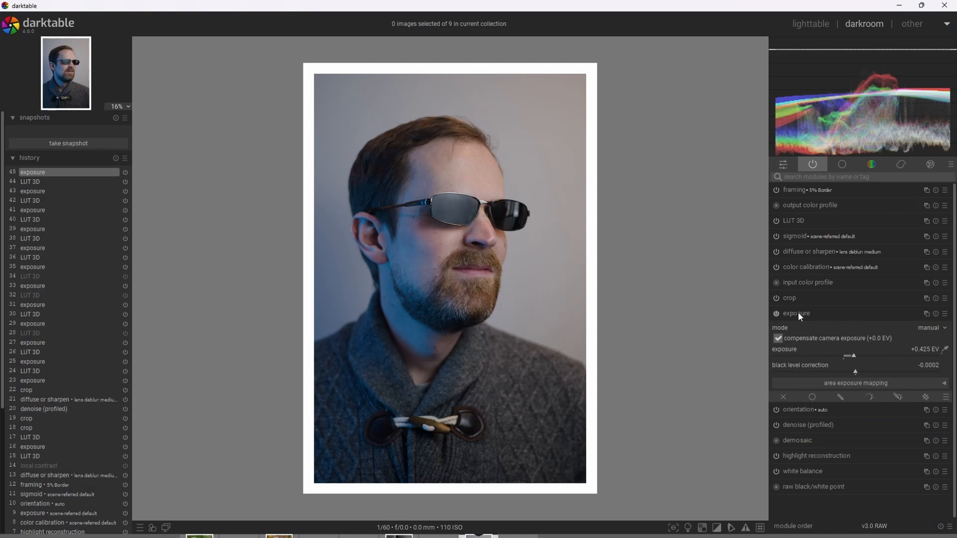
left_click(795, 313)
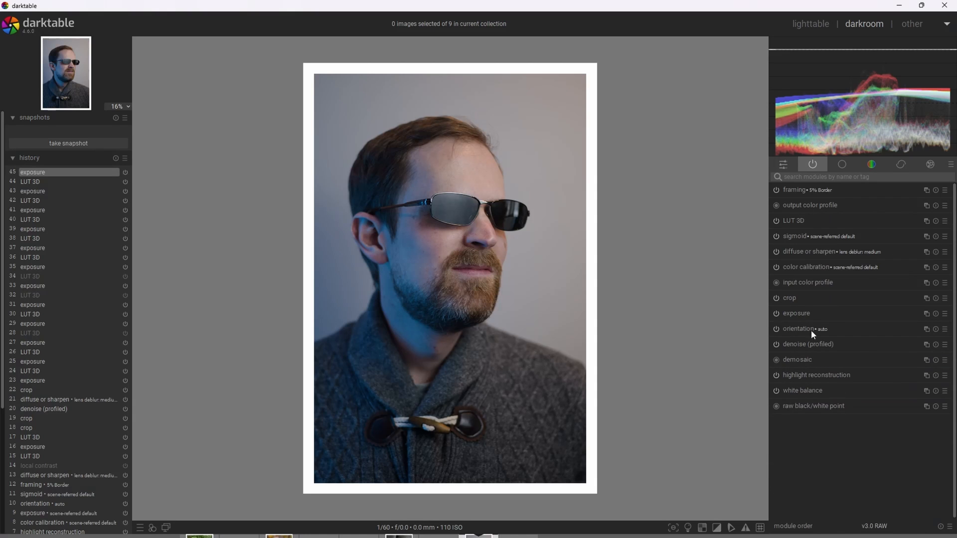
left_click(796, 313)
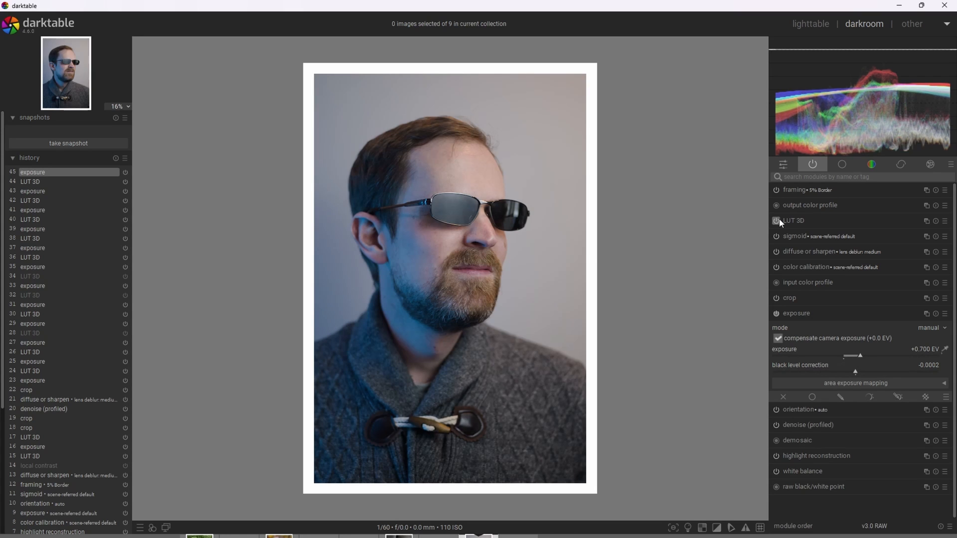
left_click(776, 220)
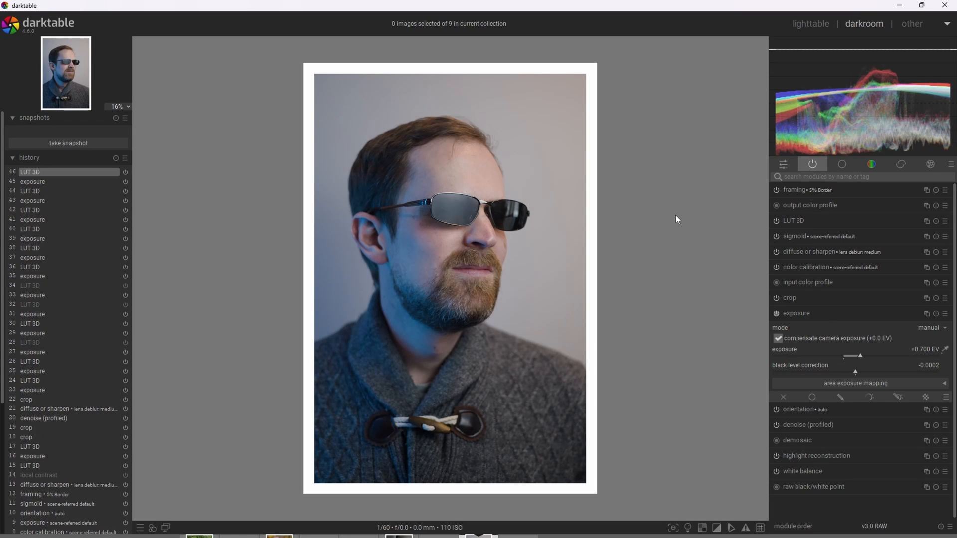
mouse_move(784, 247)
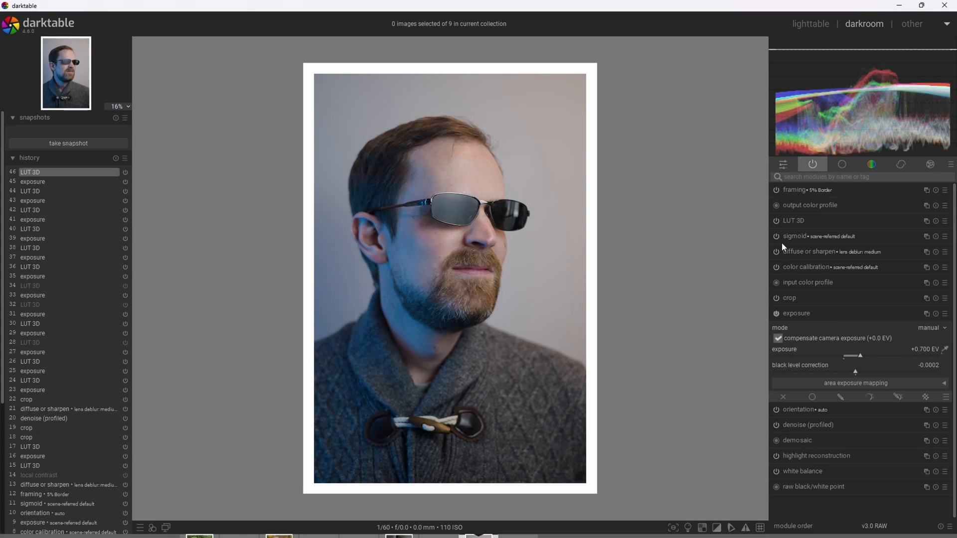
mouse_move(860, 357)
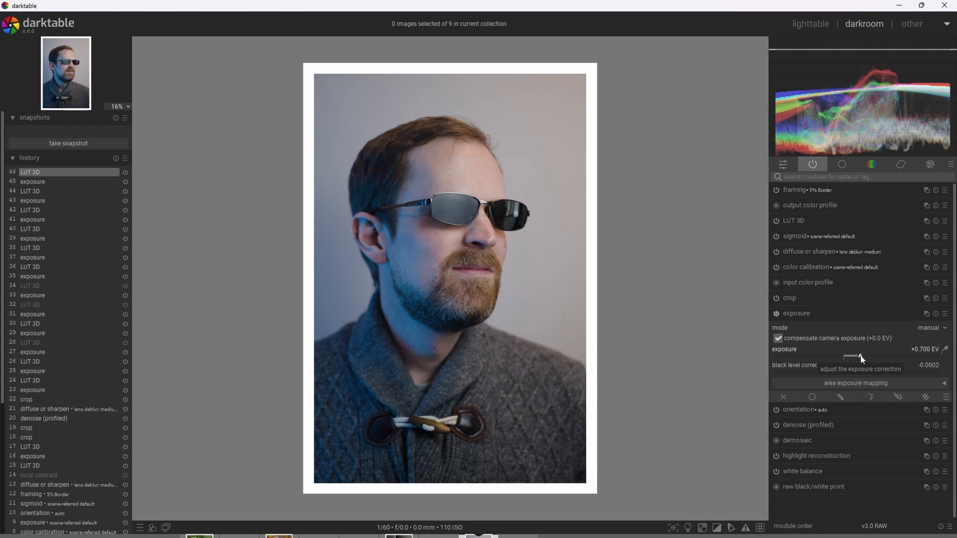